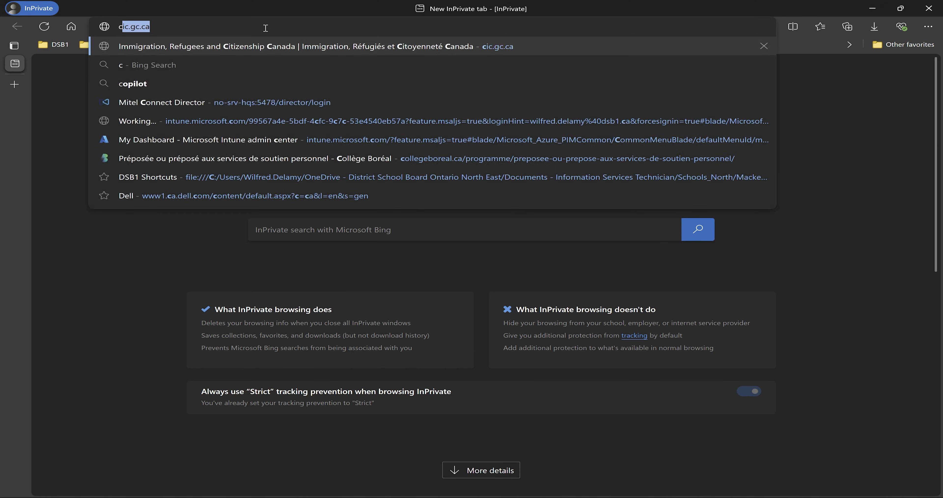
# Search Bing for 'create a free azure account' from the Edge address bar.
pyautogui.write('create a free az')
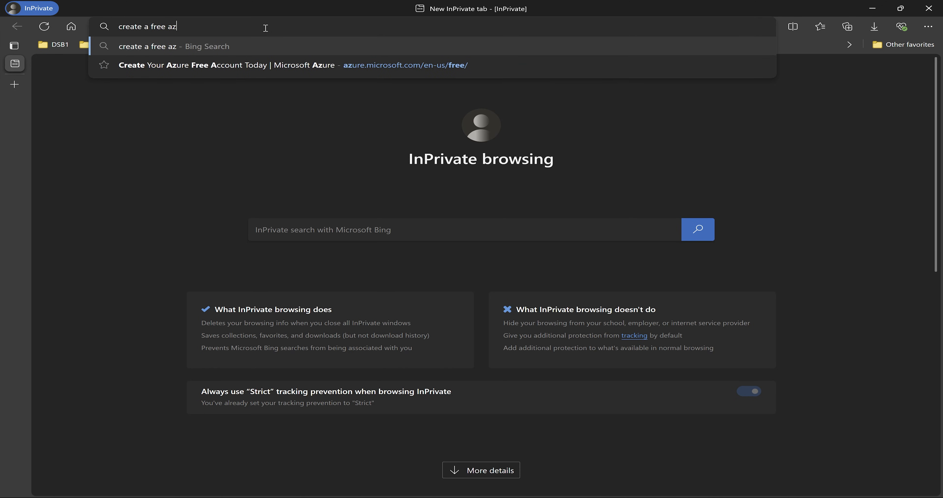
pyautogui.press('Enter')
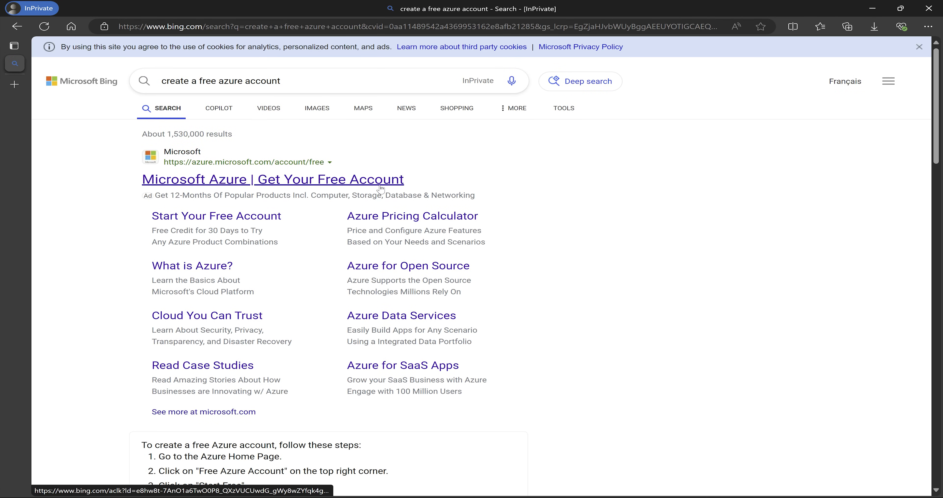
# Go to the 'Microsoft Azure | Get Your Free Account' result and view its free services and USD$200 credit.
pyautogui.click(259, 179)
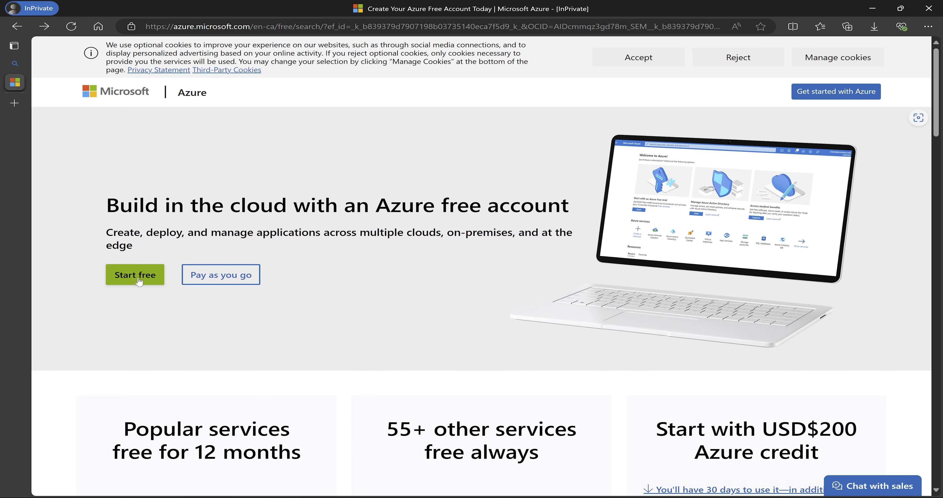
pyautogui.scroll(-3)
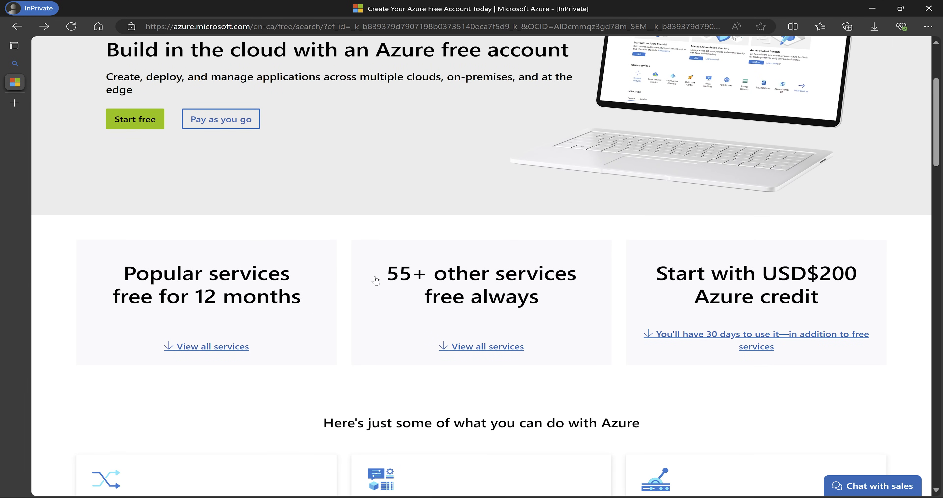
pyautogui.scroll(-3)
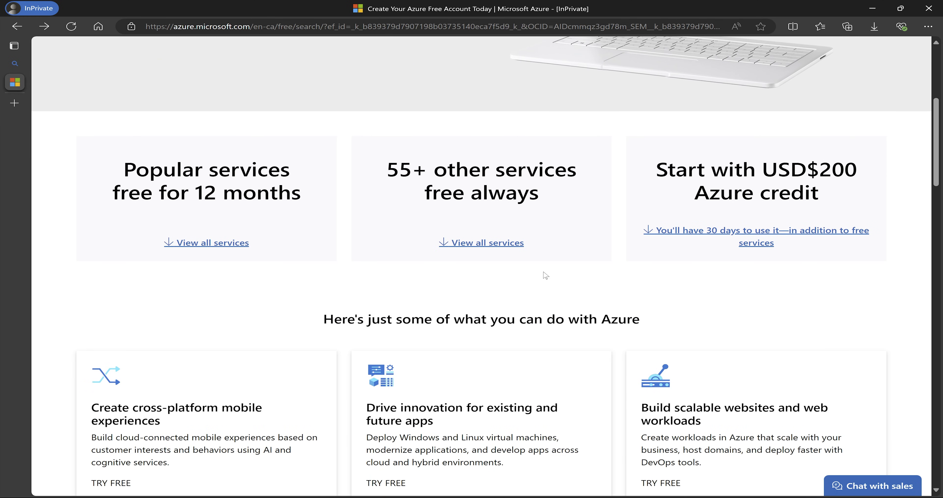
pyautogui.moveTo(401, 272)
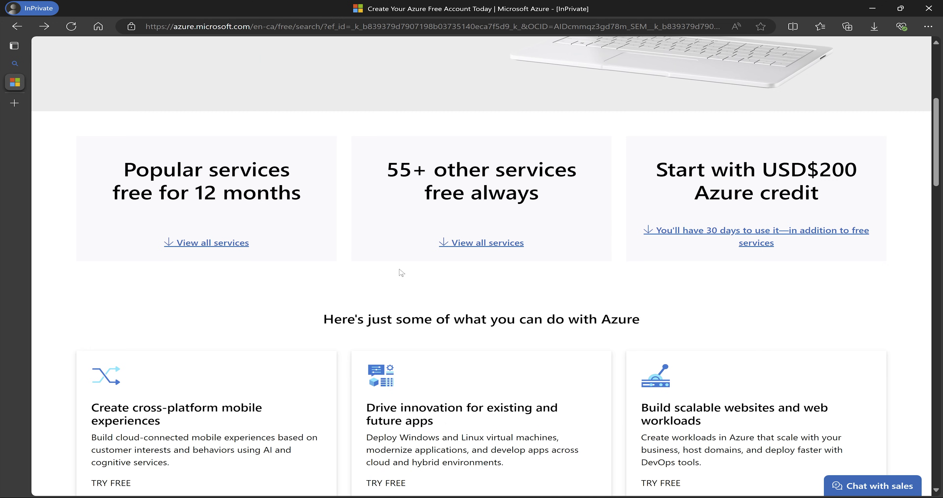
pyautogui.moveTo(746, 175)
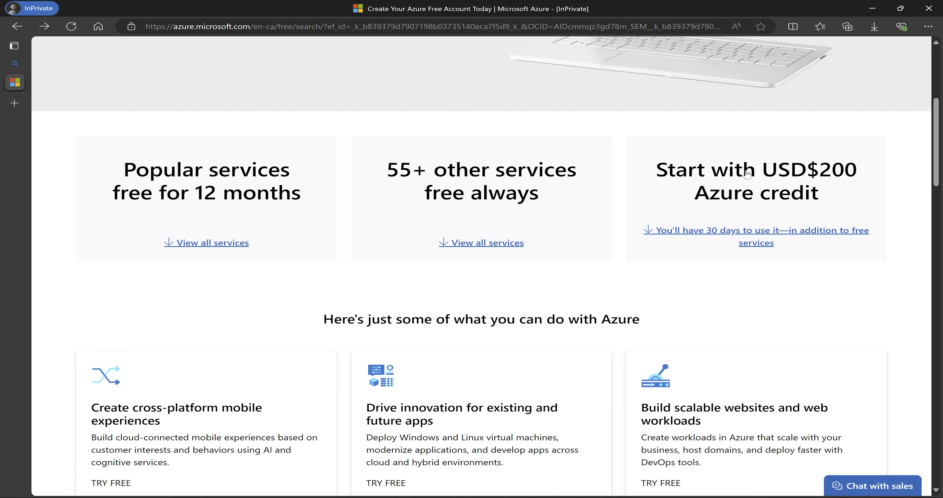
pyautogui.moveTo(739, 224)
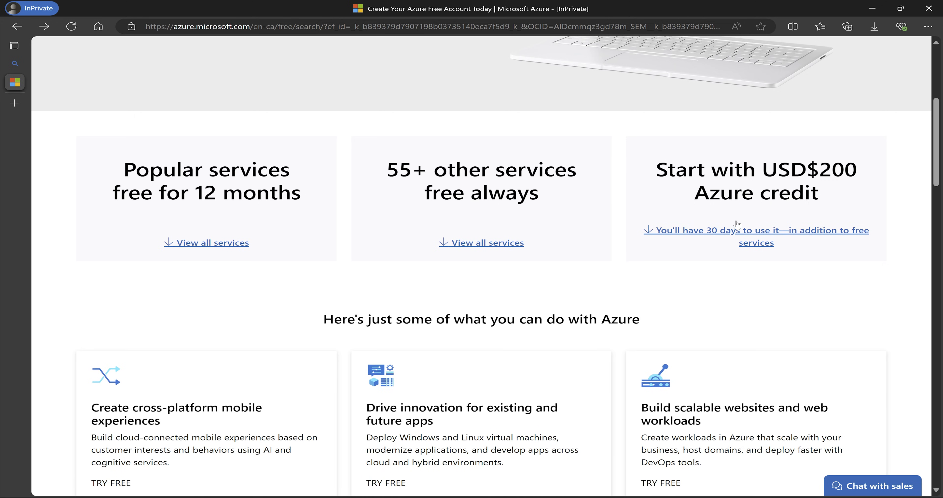
pyautogui.moveTo(762, 180)
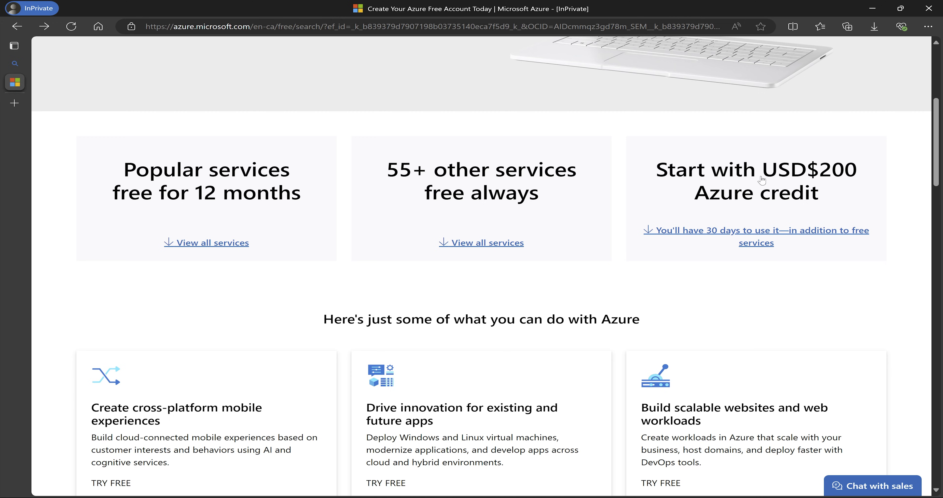
pyautogui.moveTo(783, 201)
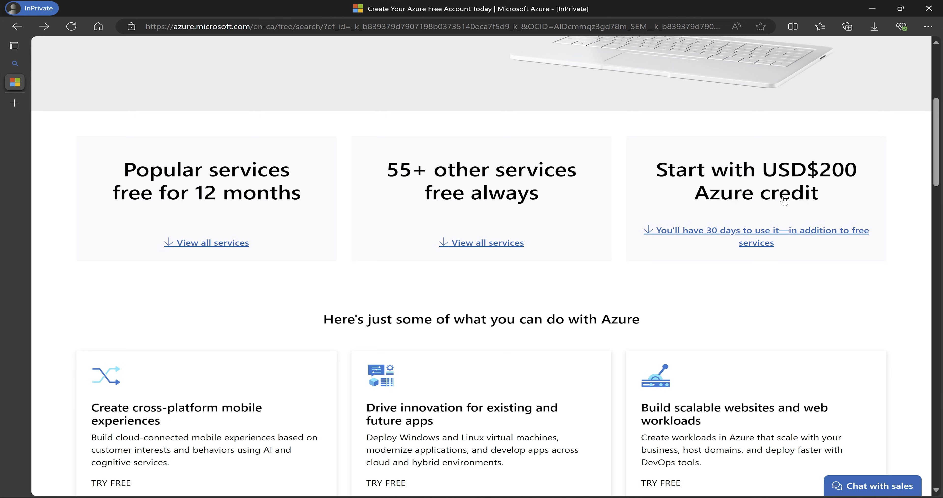
pyautogui.moveTo(768, 233)
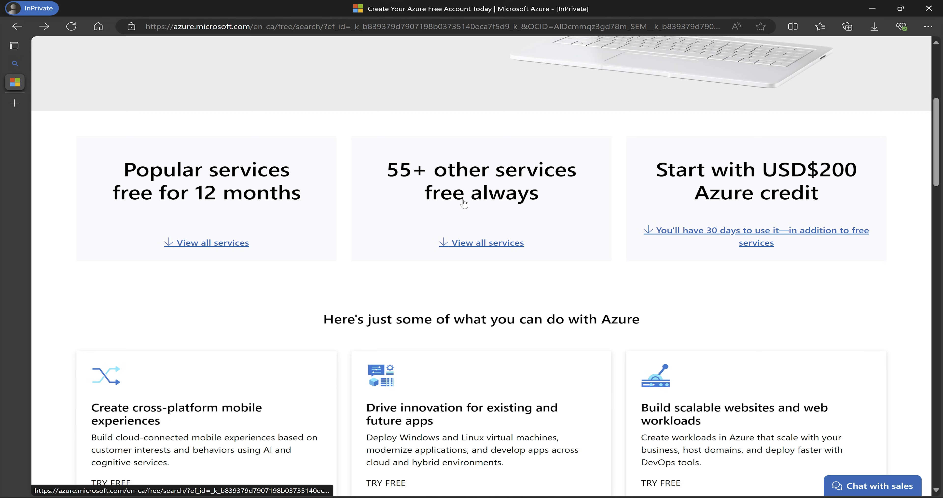
pyautogui.moveTo(574, 182)
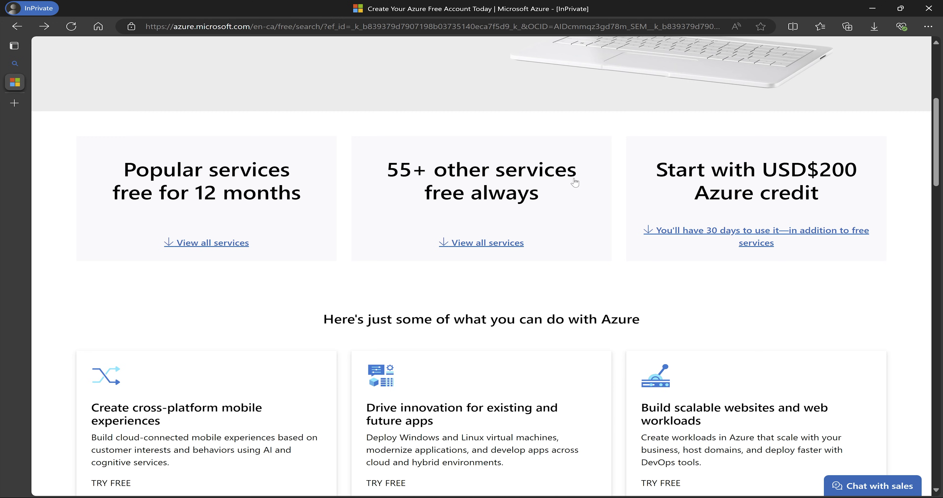
pyautogui.moveTo(504, 247)
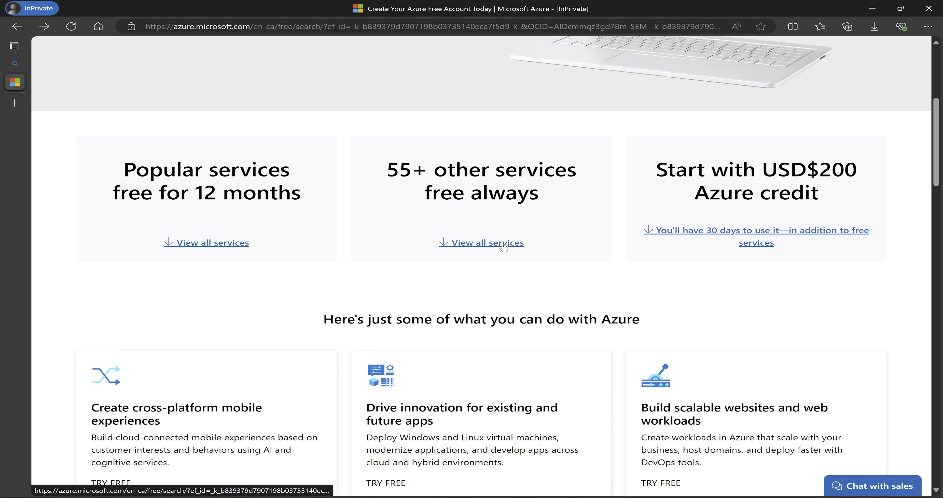
pyautogui.moveTo(191, 198)
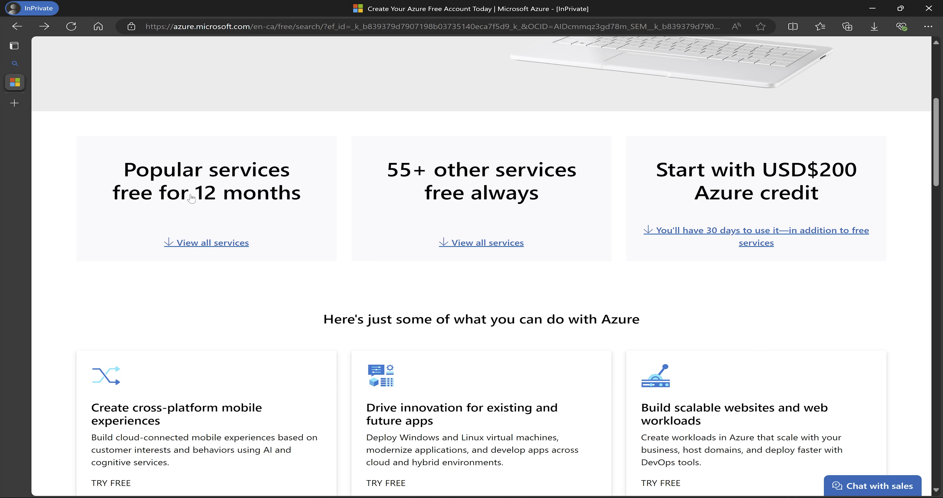
pyautogui.moveTo(209, 201)
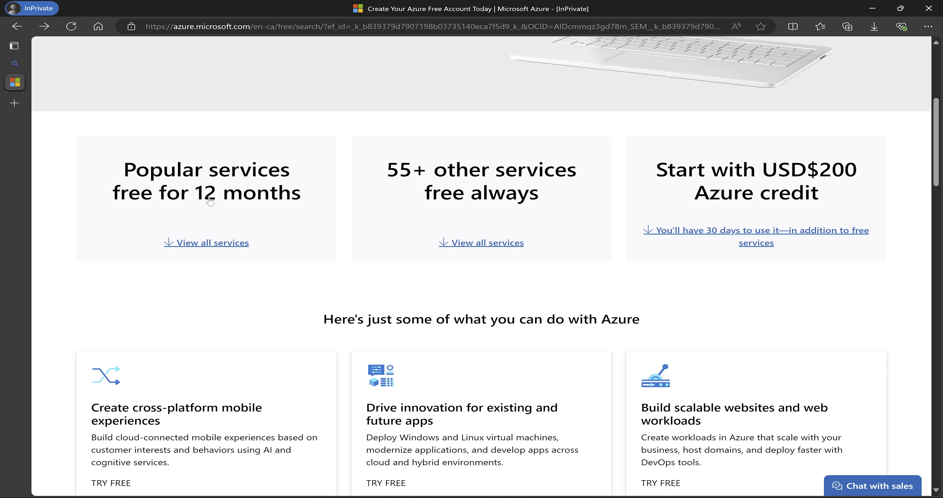
pyautogui.moveTo(200, 254)
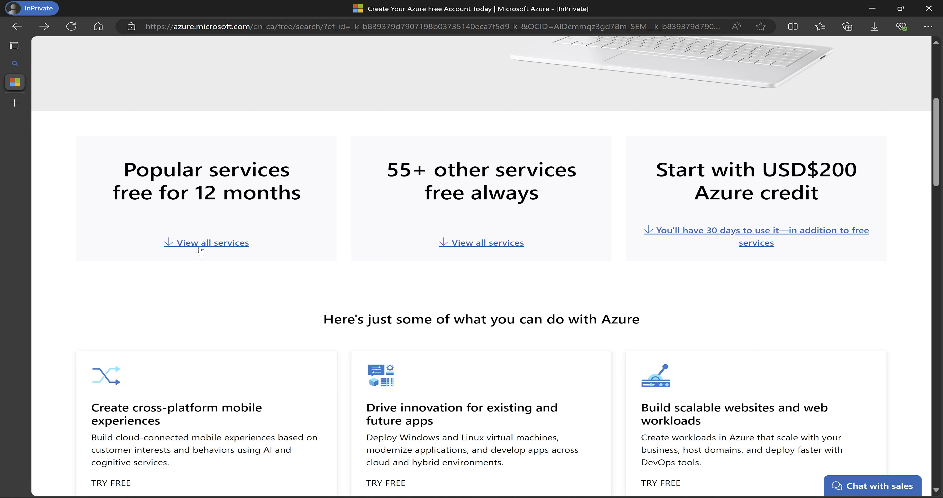
pyautogui.moveTo(191, 204)
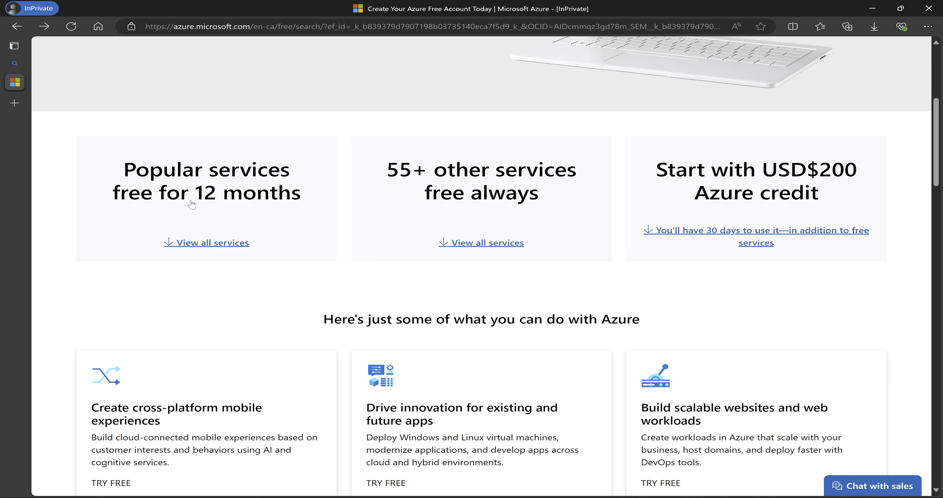
pyautogui.moveTo(203, 235)
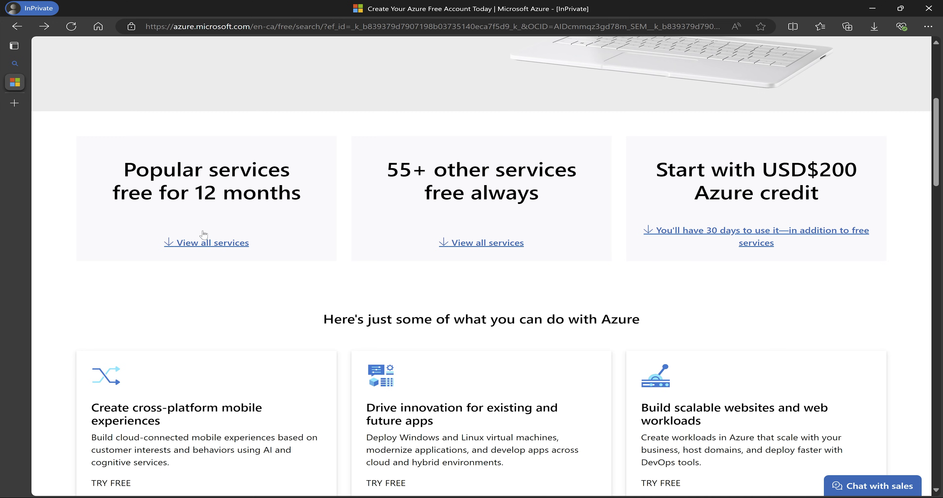
pyautogui.moveTo(210, 249)
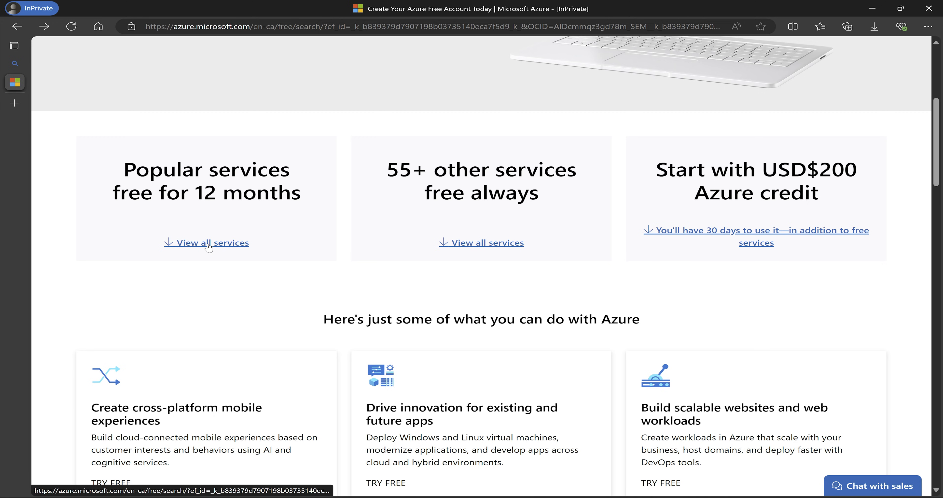
# View the 'Take advantage of free products' section comparing 12-month-free and always-free services.
pyautogui.click(208, 243)
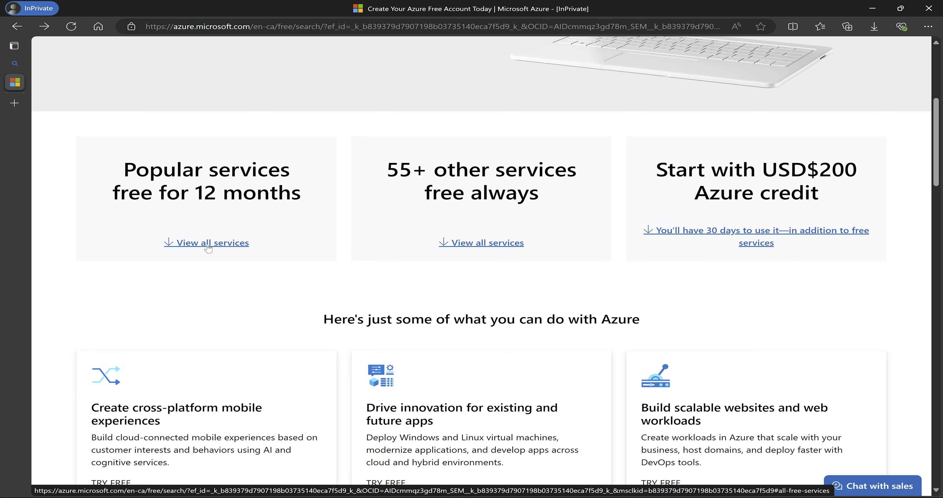
pyautogui.moveTo(522, 254)
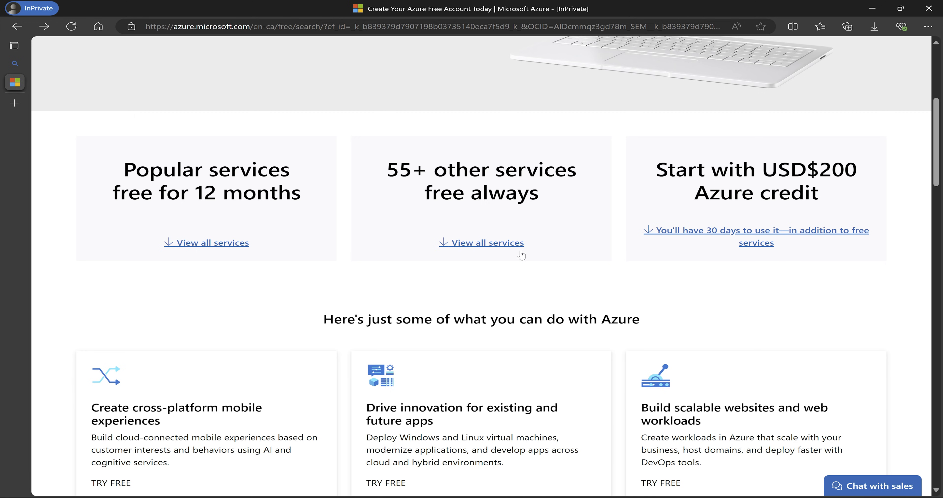
pyautogui.moveTo(474, 245)
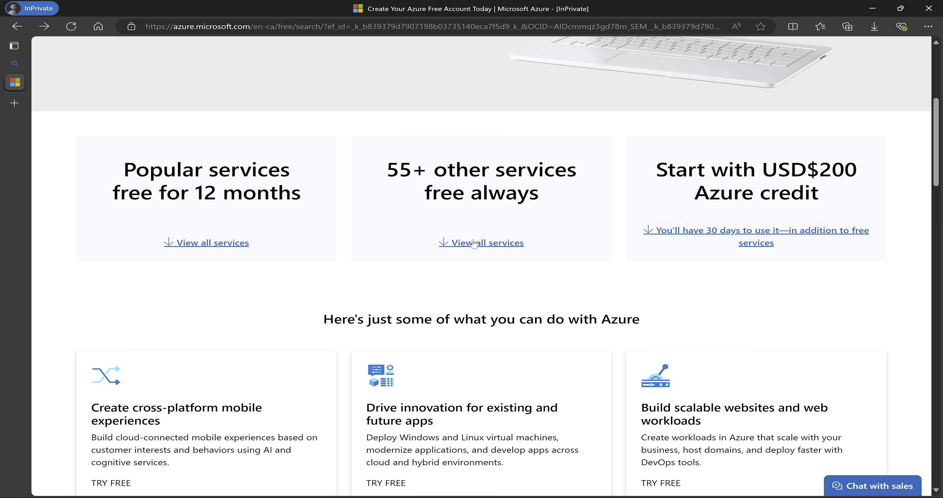
pyautogui.moveTo(479, 248)
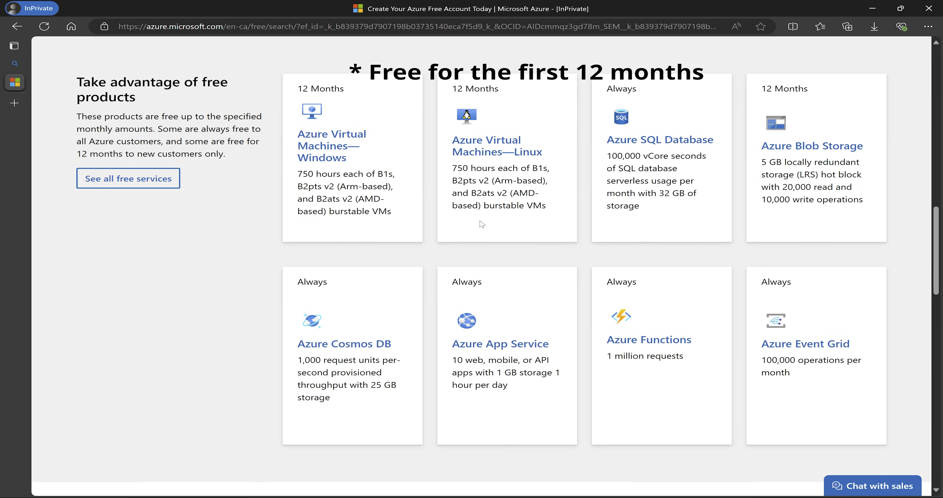
pyautogui.moveTo(317, 134)
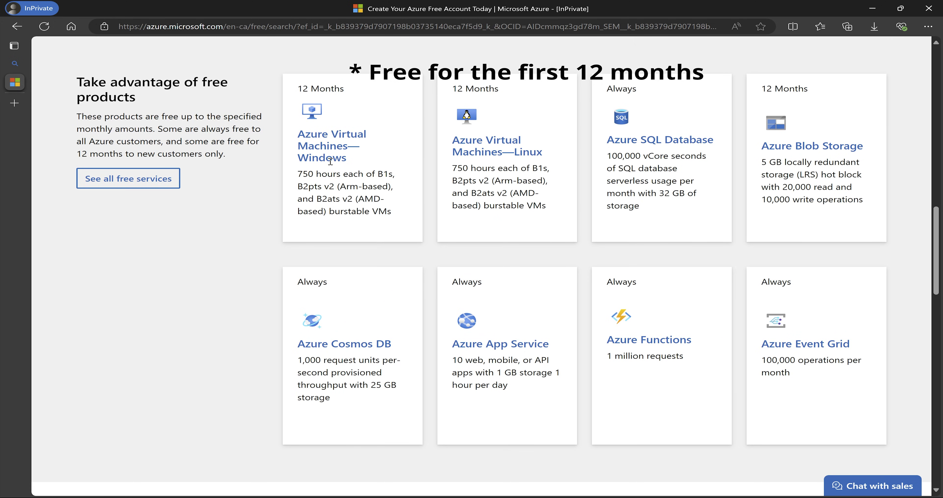
pyautogui.moveTo(467, 147)
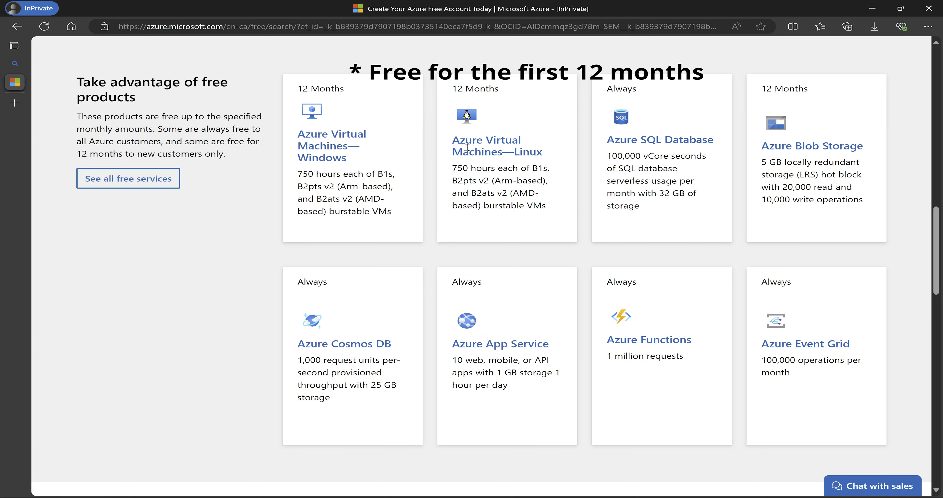
pyautogui.moveTo(517, 167)
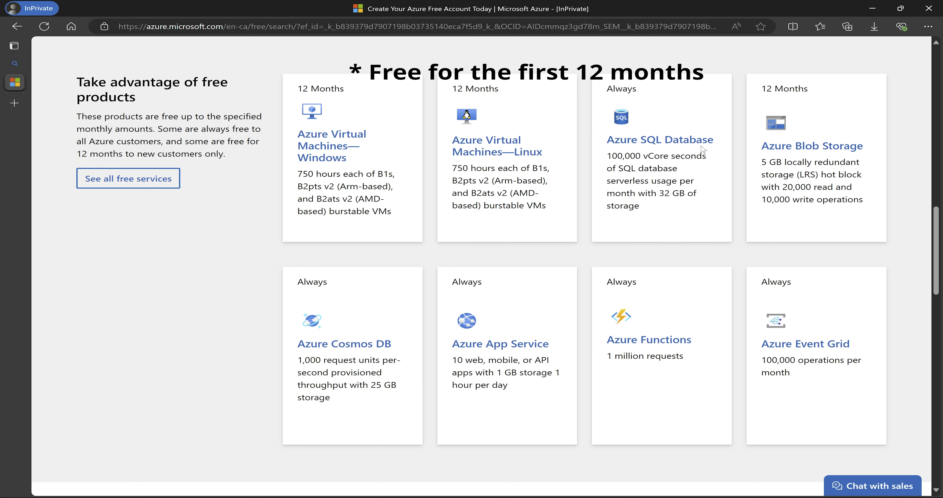
pyautogui.moveTo(831, 157)
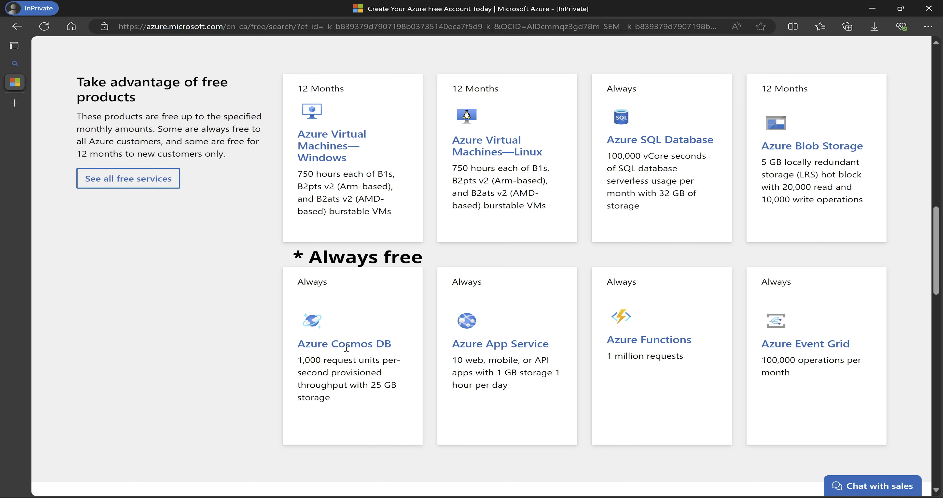
pyautogui.moveTo(545, 349)
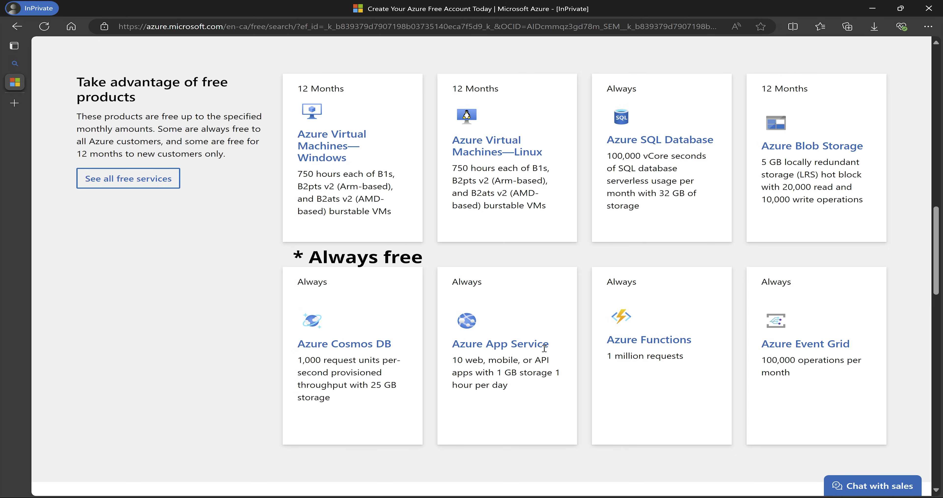
pyautogui.moveTo(752, 357)
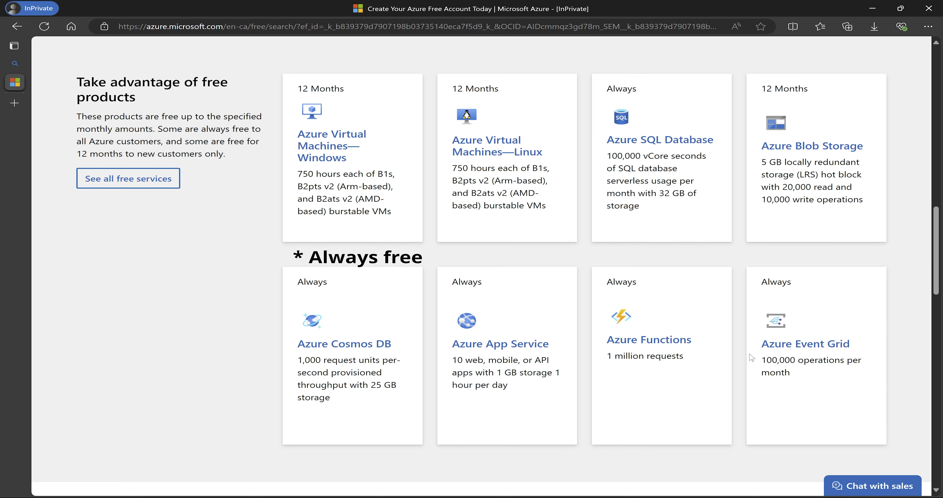
pyautogui.moveTo(821, 355)
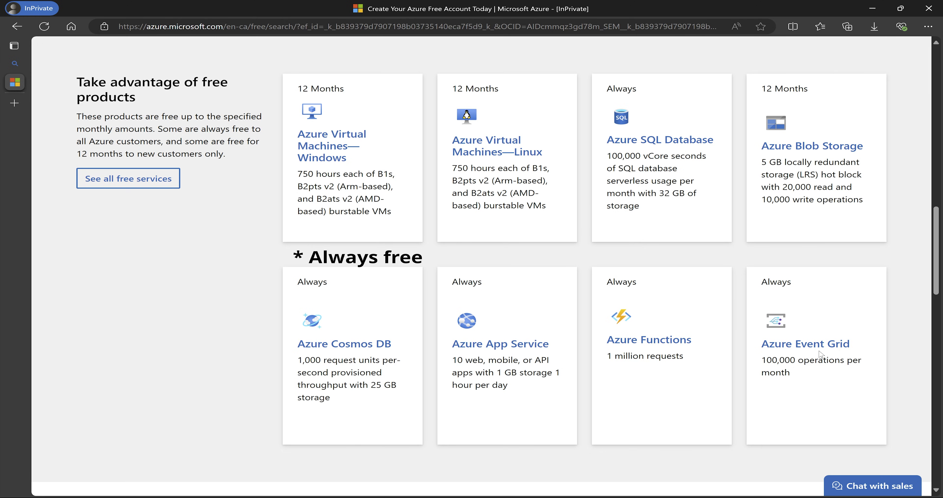
pyautogui.scroll(-3)
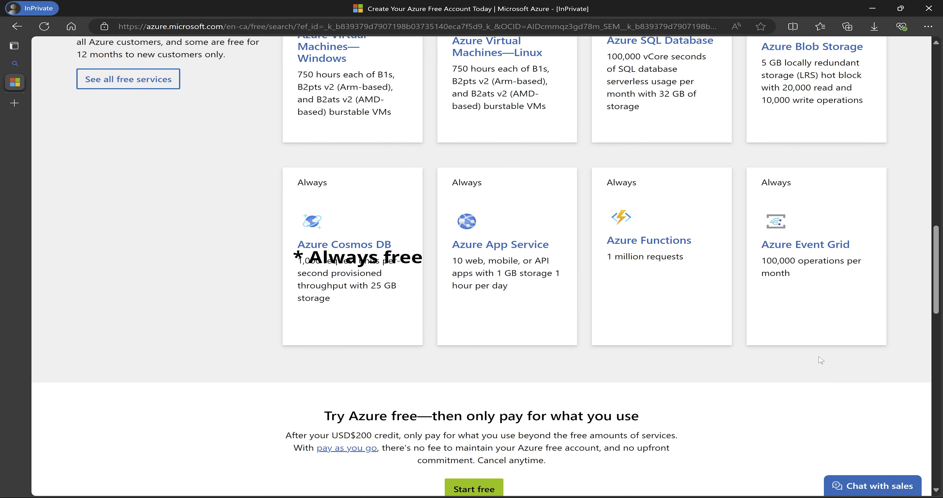
pyautogui.scroll(3)
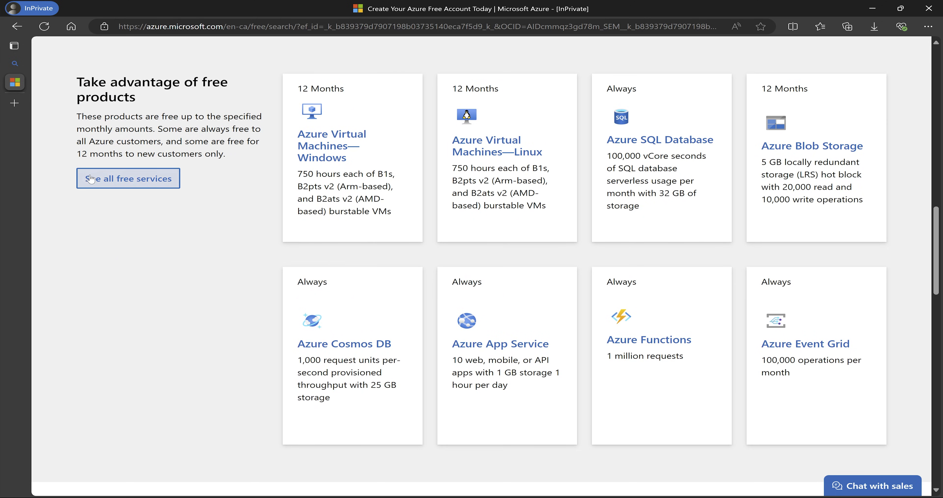
pyautogui.moveTo(143, 182)
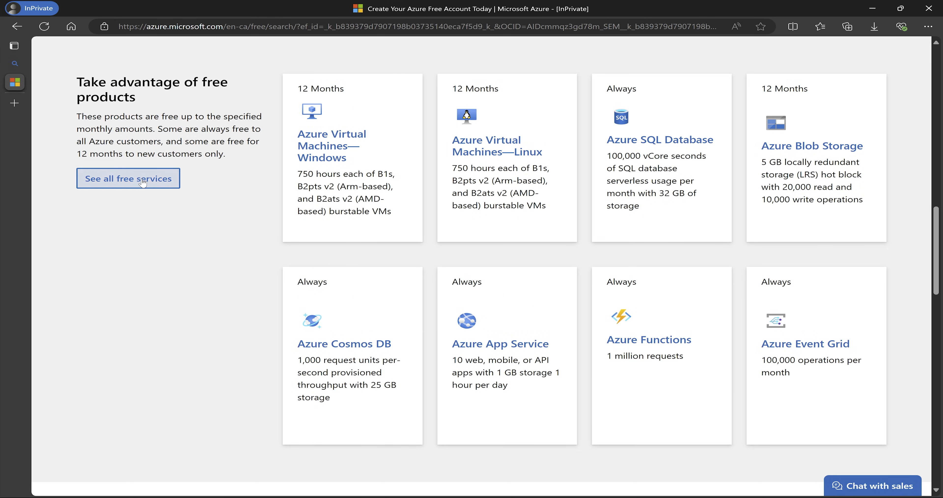
pyautogui.click(129, 178)
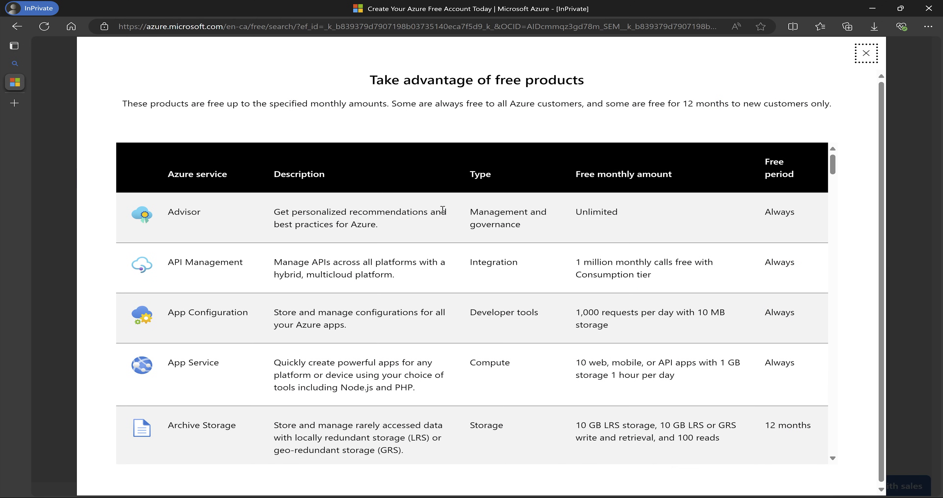
pyautogui.scroll(-3)
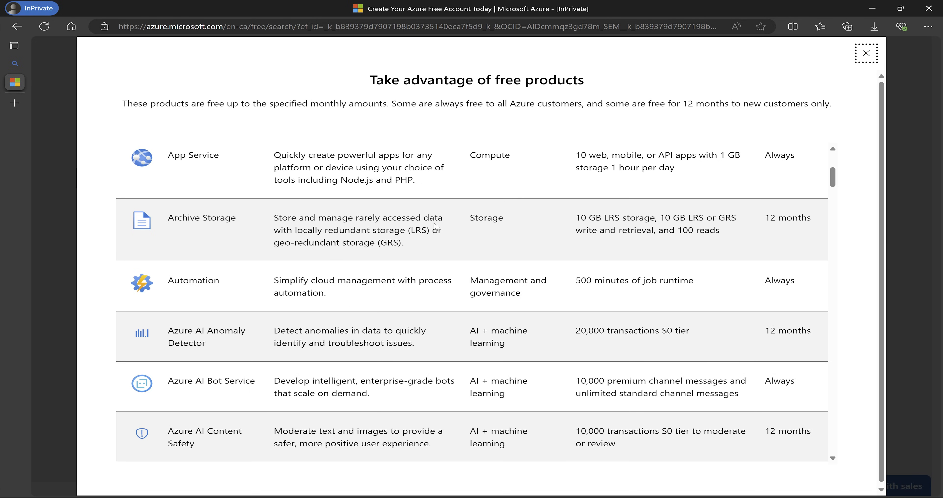
pyautogui.scroll(-3)
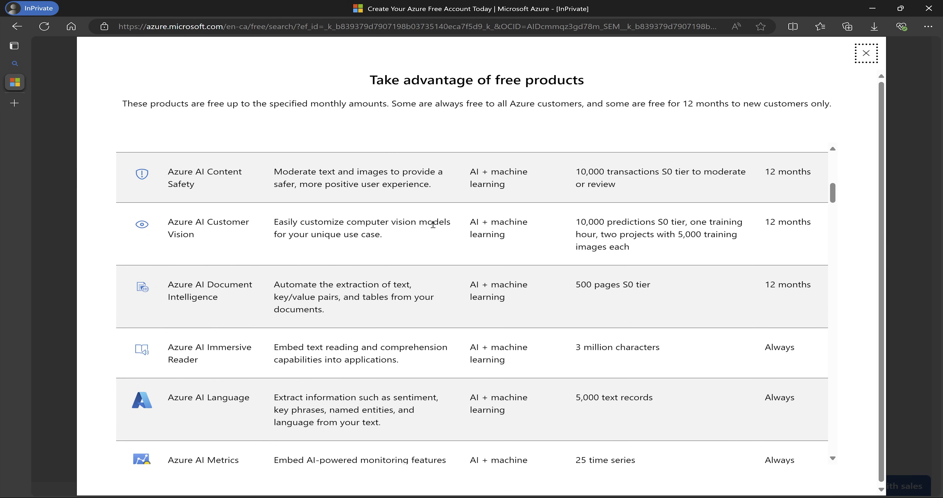
pyautogui.scroll(-3)
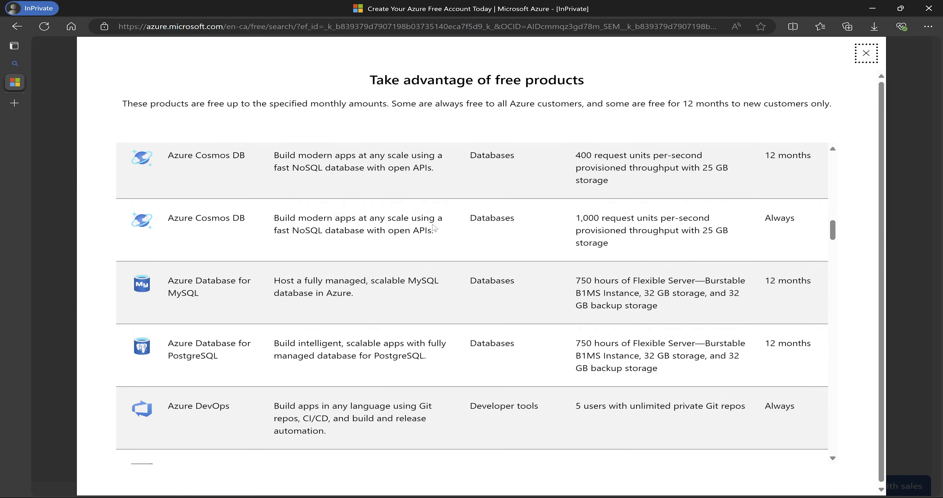
pyautogui.scroll(-3)
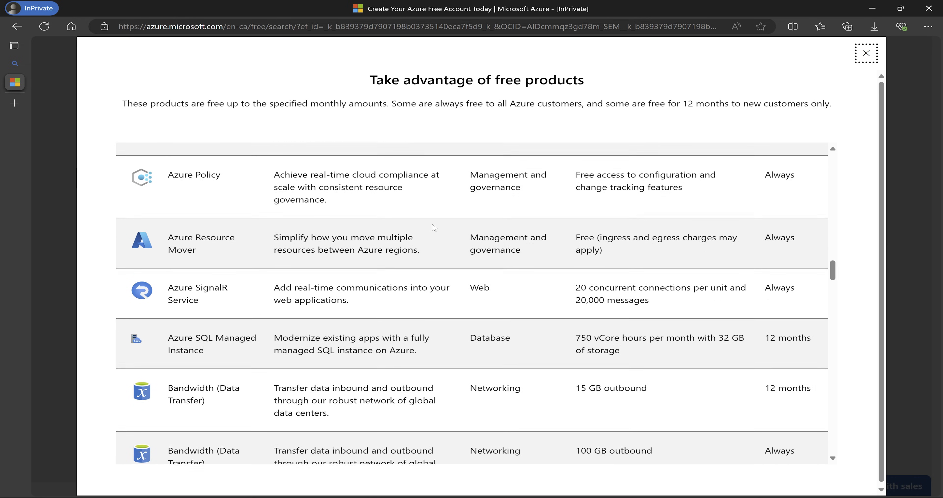
pyautogui.scroll(-3)
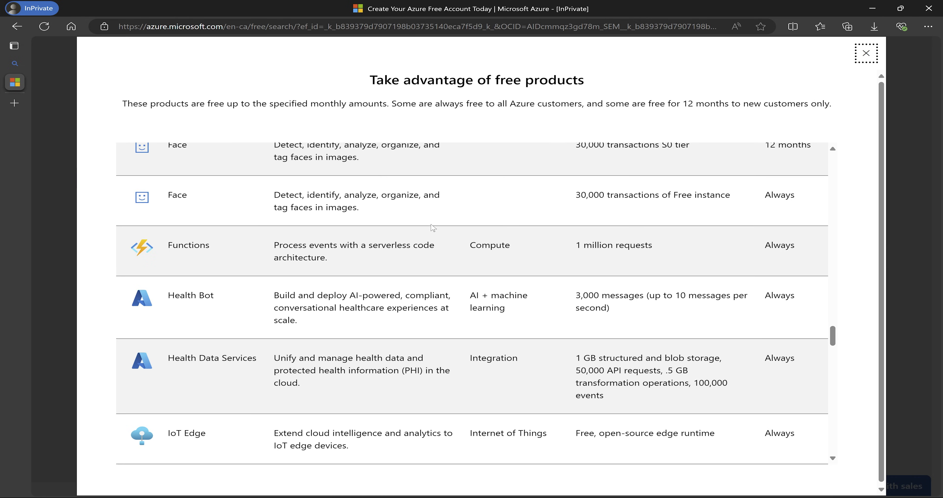
pyautogui.scroll(-3)
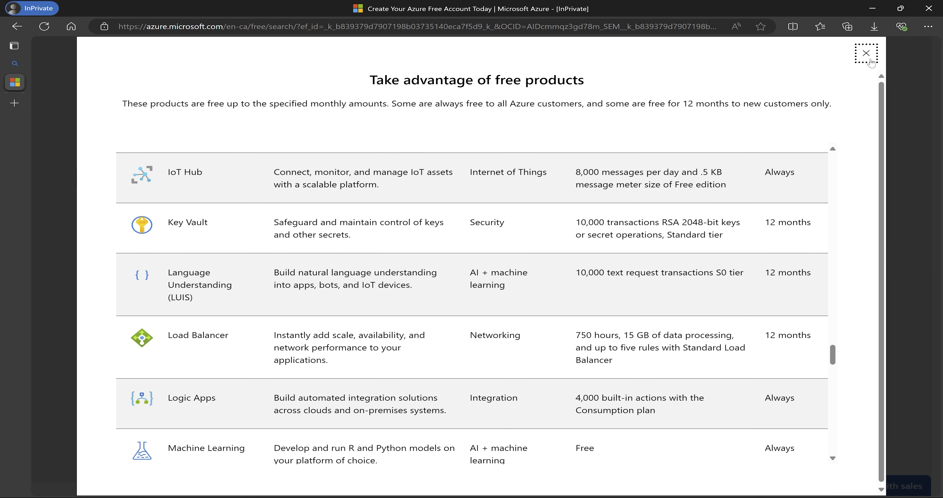
pyautogui.click(866, 53)
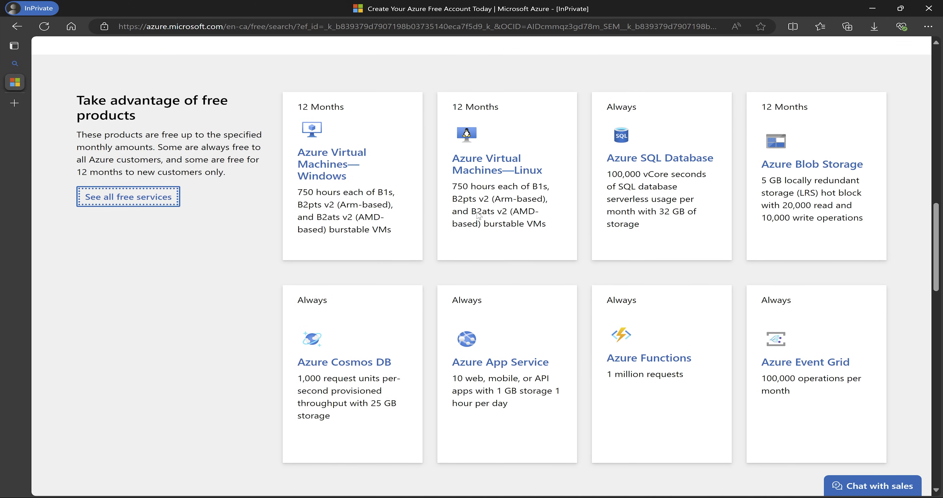
pyautogui.scroll(3)
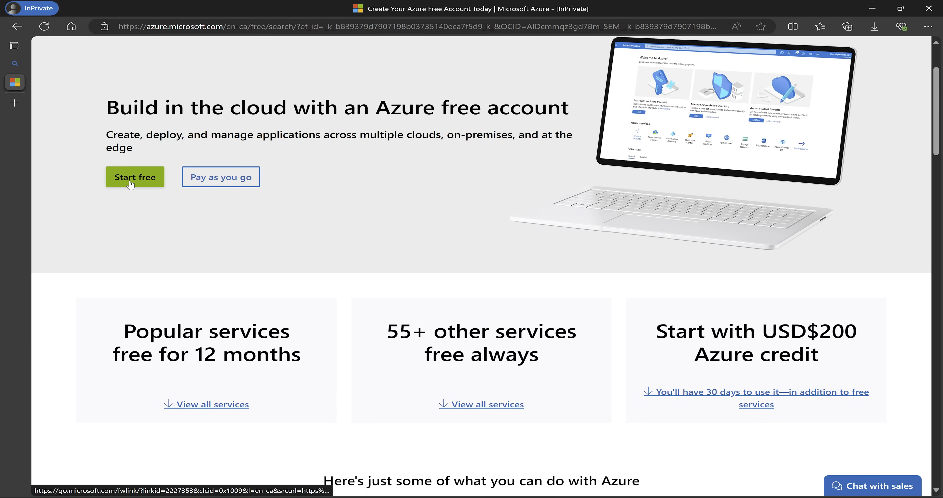
# Start the free account signup via 'Start free', reaching the Microsoft sign-in page.
pyautogui.click(135, 176)
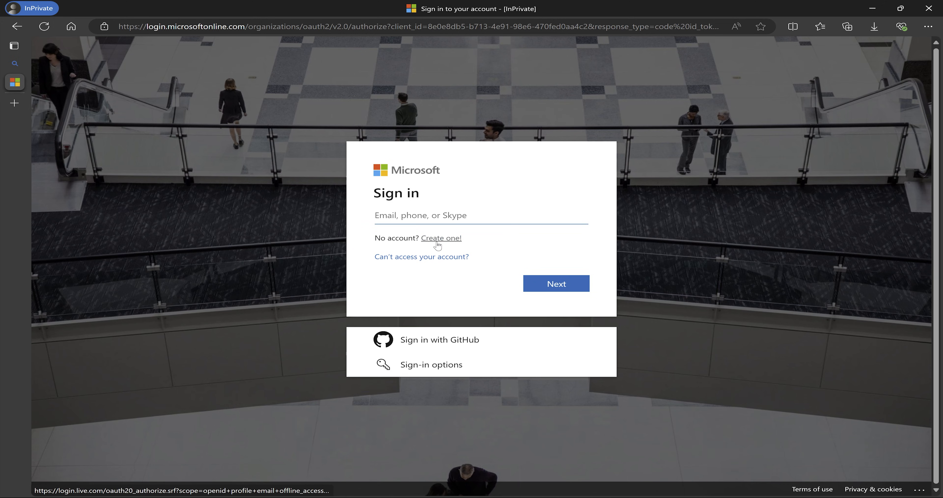
pyautogui.moveTo(478, 331)
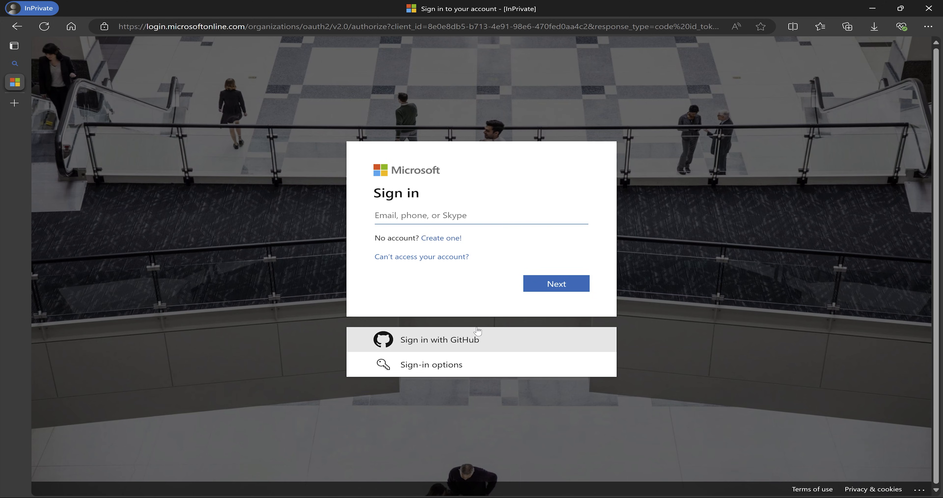
pyautogui.moveTo(472, 322)
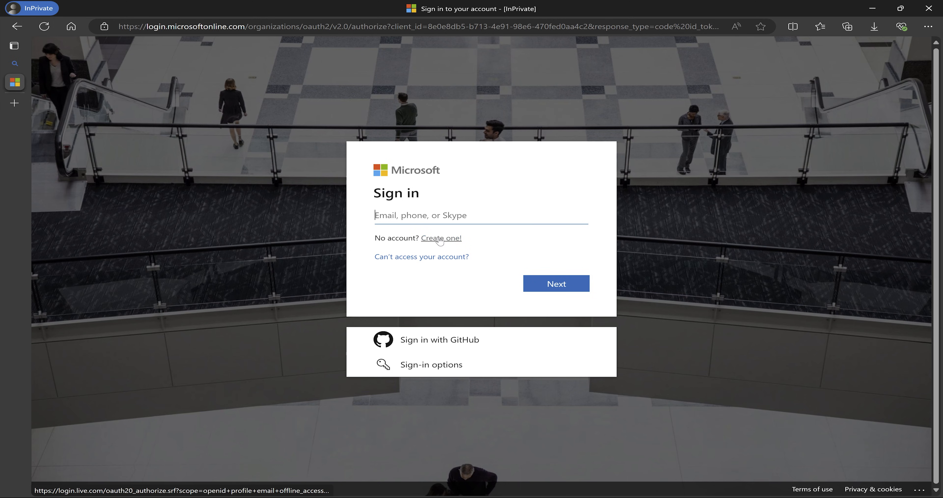
pyautogui.click(442, 238)
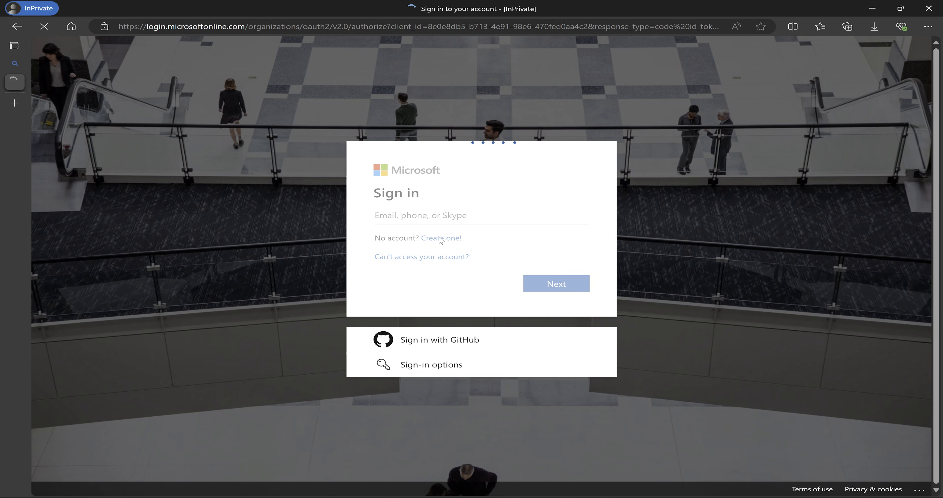
pyautogui.click(442, 238)
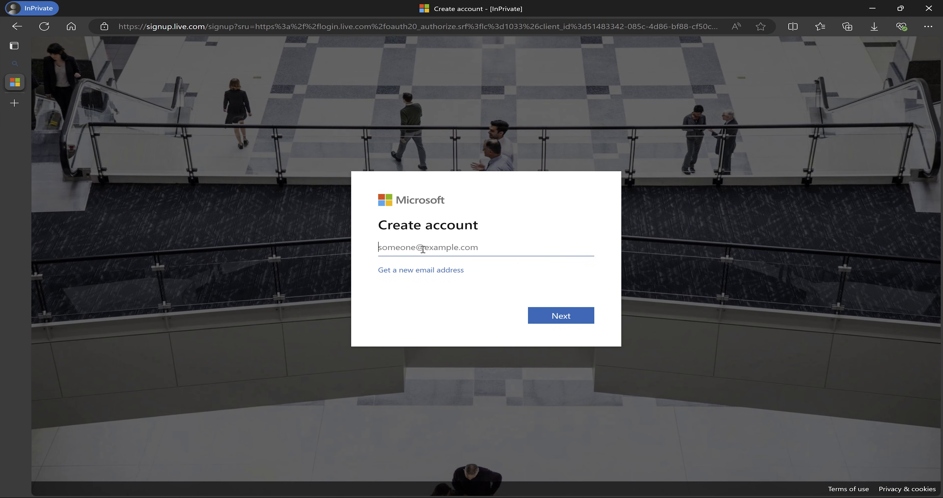
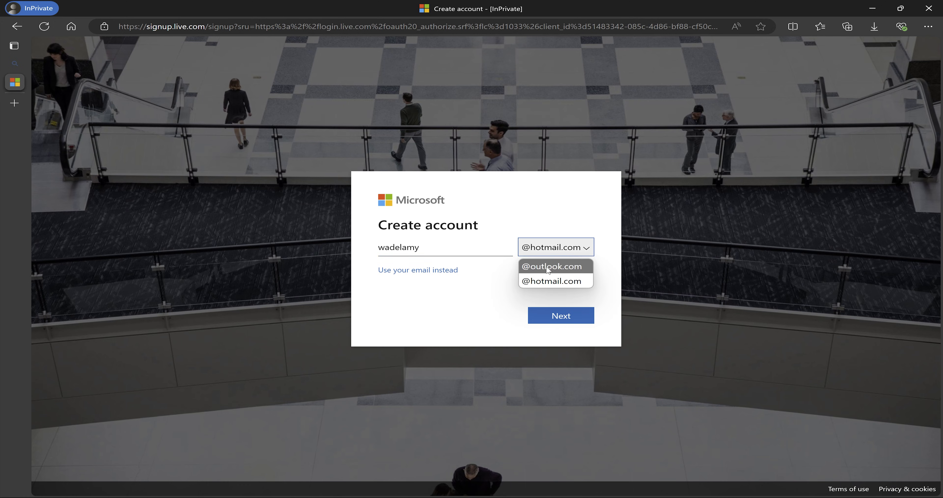
pyautogui.moveTo(558, 285)
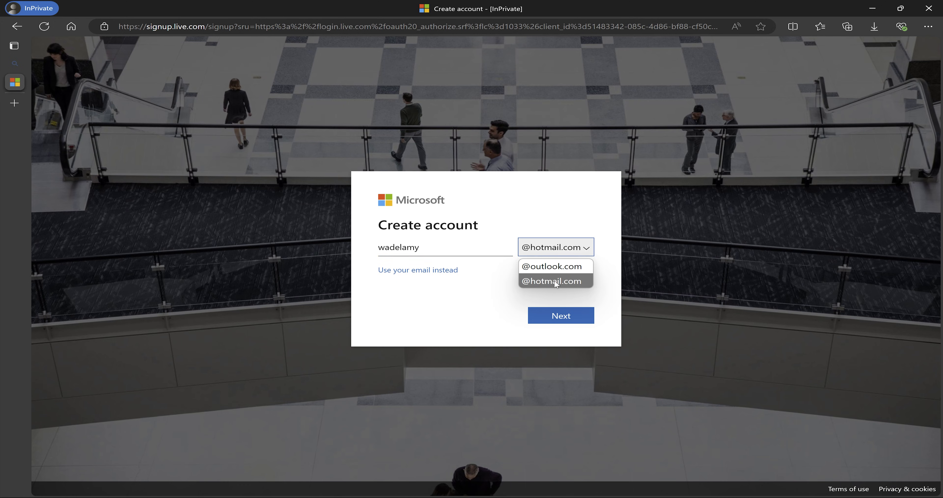
pyautogui.click(554, 281)
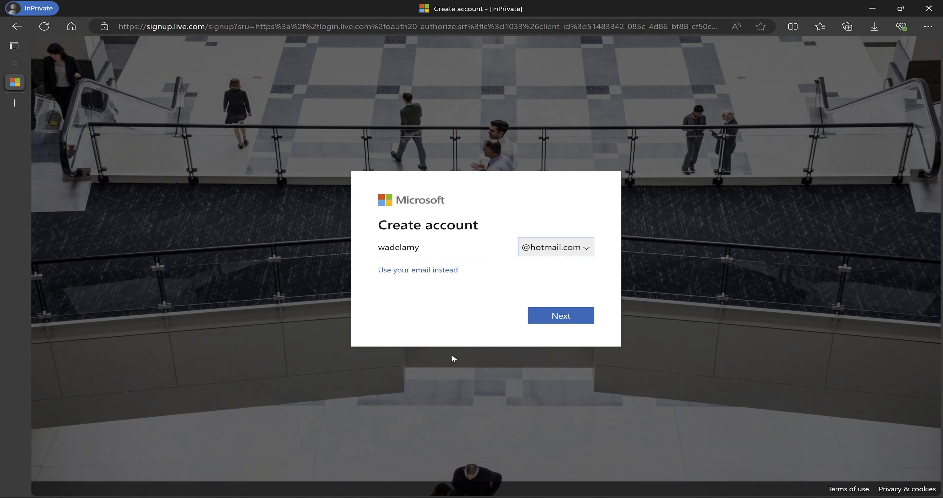
pyautogui.moveTo(458, 320)
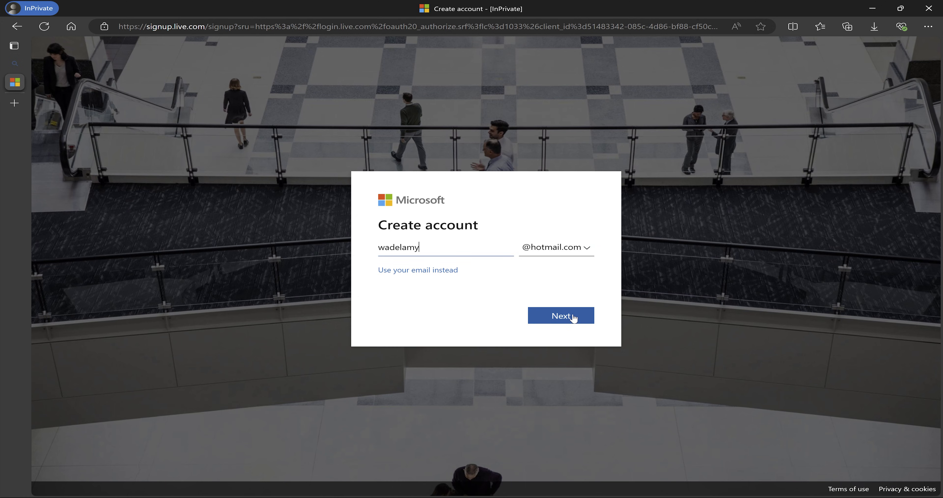
# Set the new account's password, keep the Microsoft offers opt-in enabled, and submit it.
pyautogui.click(561, 315)
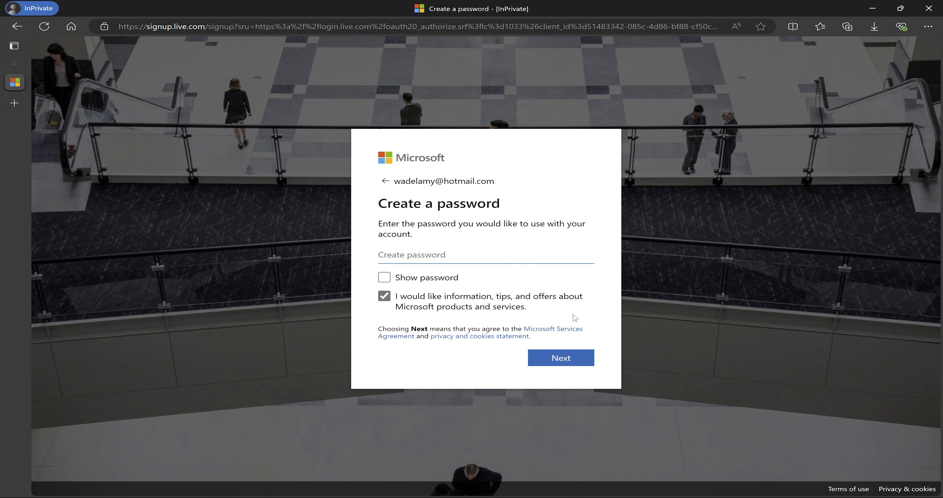
pyautogui.click(434, 255)
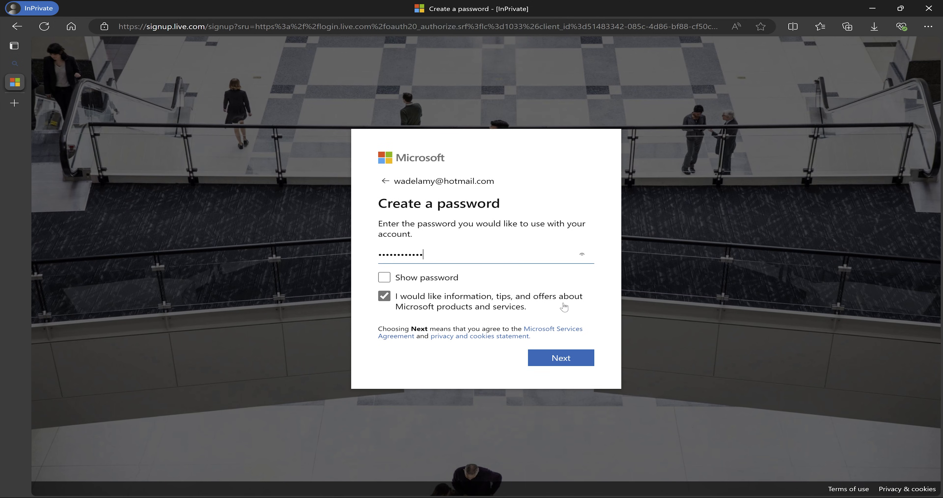
pyautogui.moveTo(441, 304)
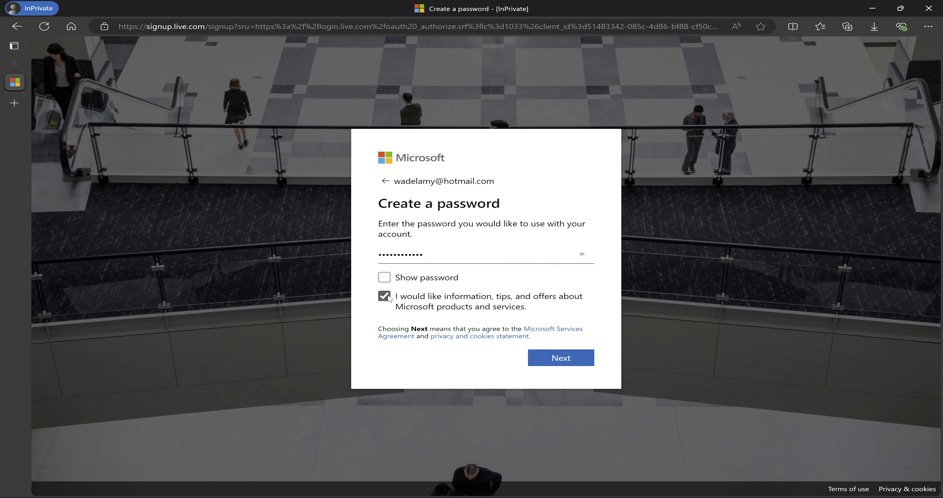
pyautogui.click(384, 297)
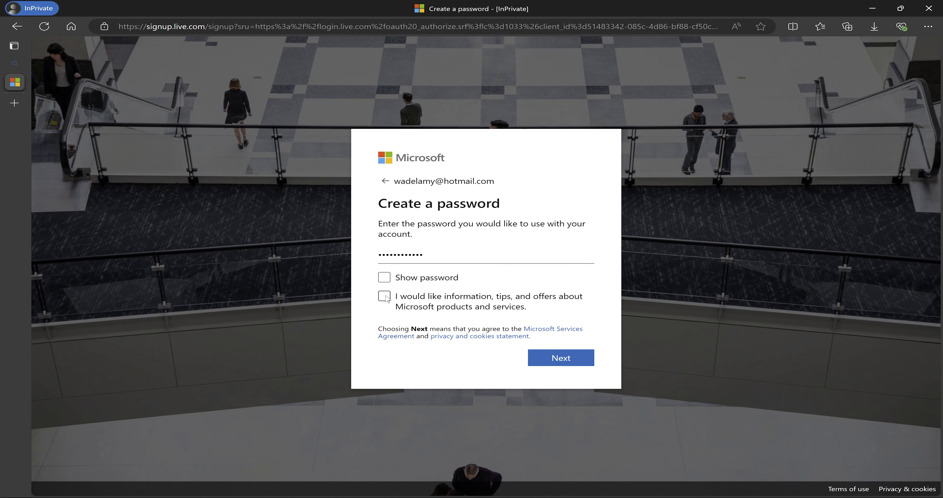
pyautogui.click(384, 297)
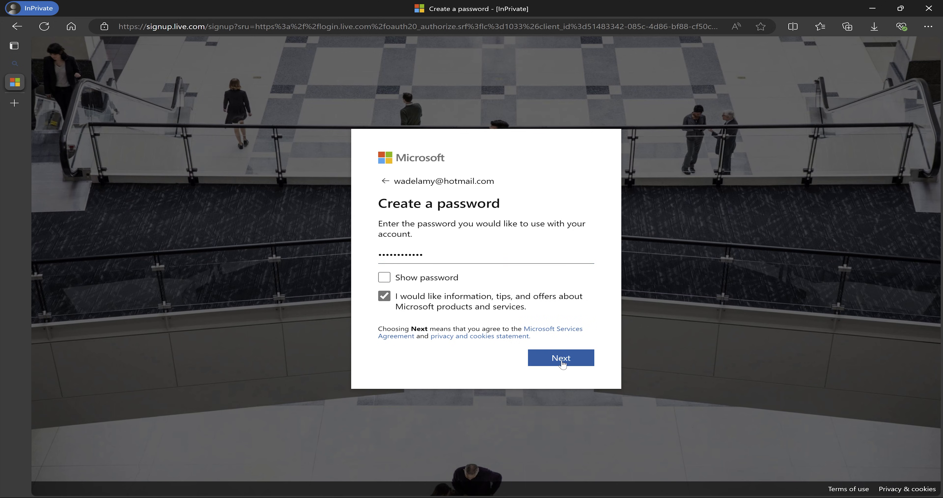
pyautogui.click(561, 357)
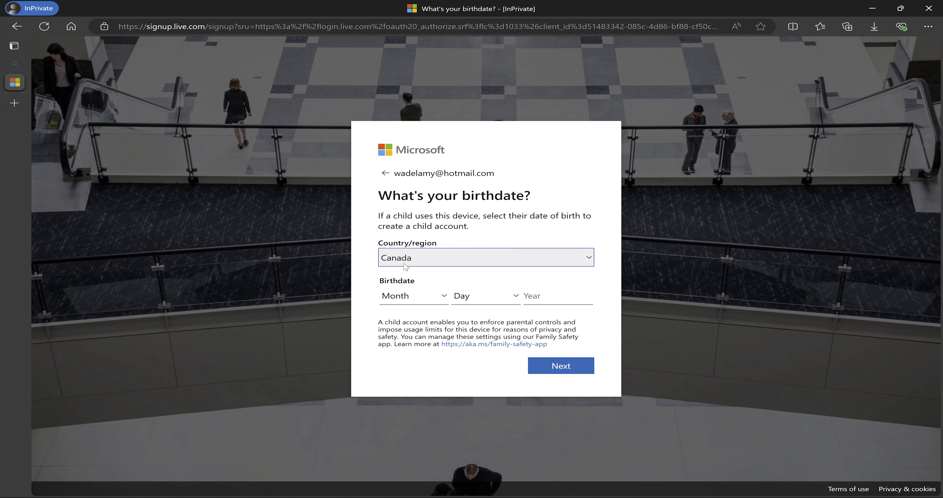
pyautogui.moveTo(422, 300)
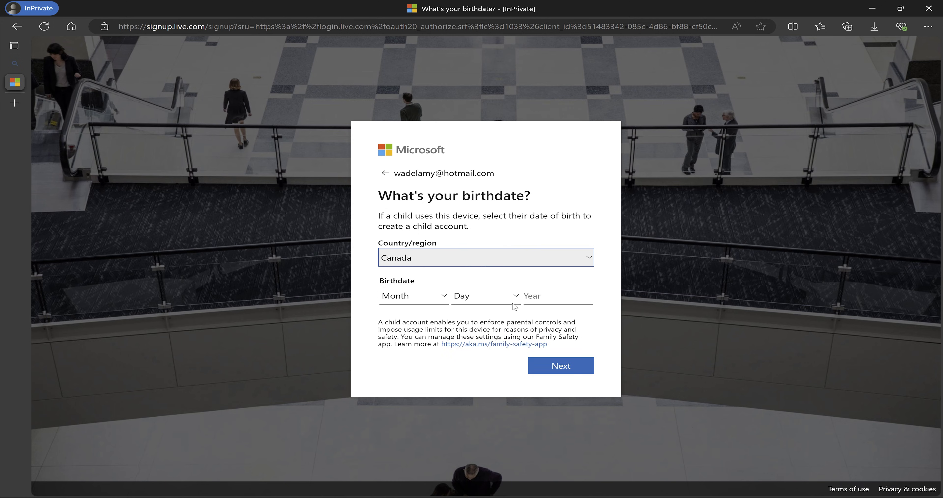
# Continue past the birthdate step and solve the first robot-check orbit puzzle.
pyautogui.click(561, 365)
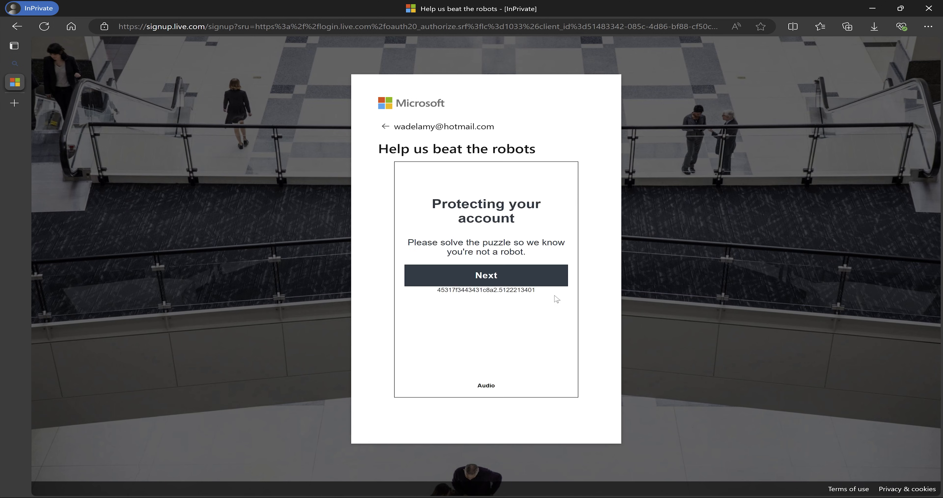
pyautogui.click(486, 275)
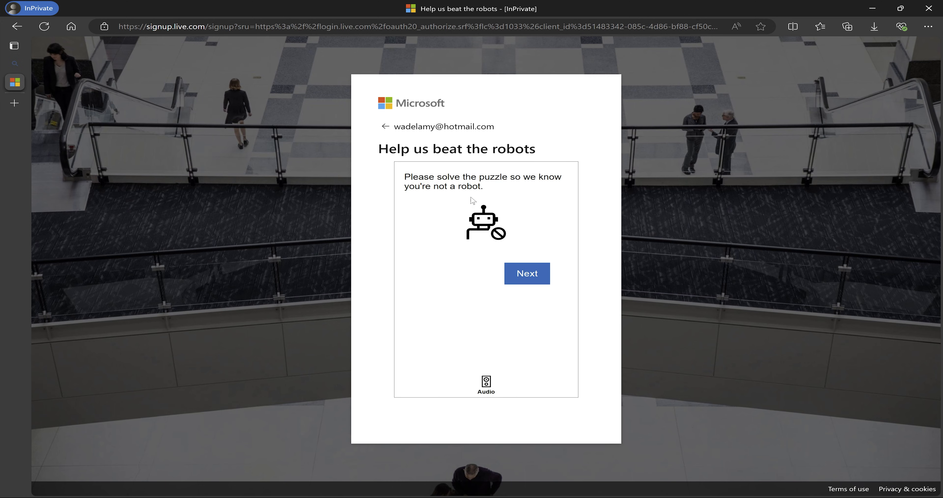
pyautogui.moveTo(513, 207)
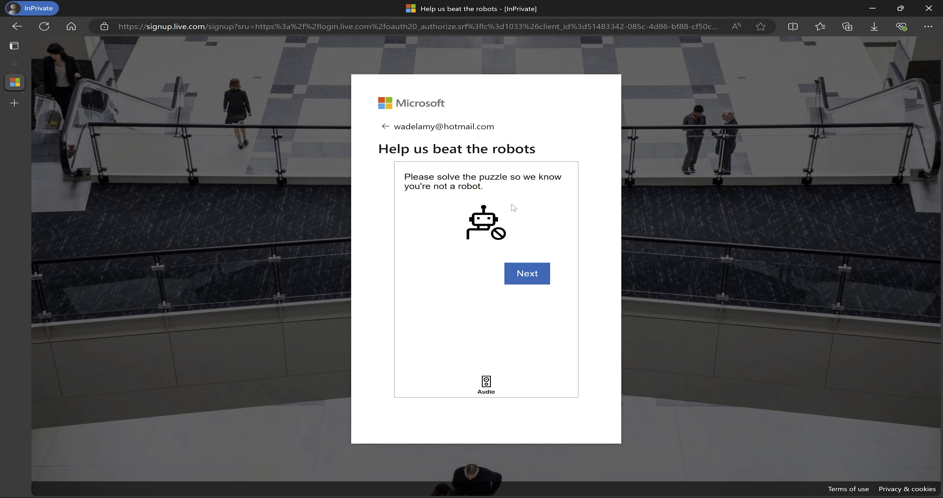
pyautogui.moveTo(497, 324)
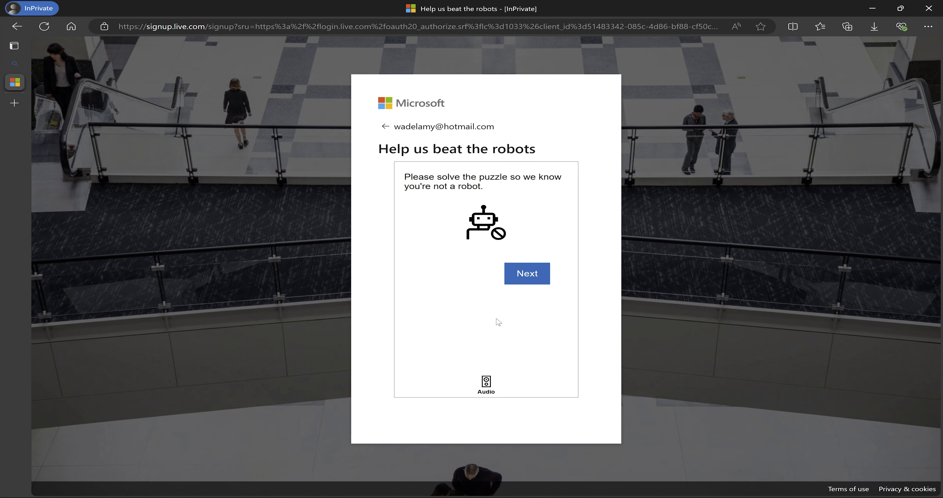
pyautogui.moveTo(460, 180)
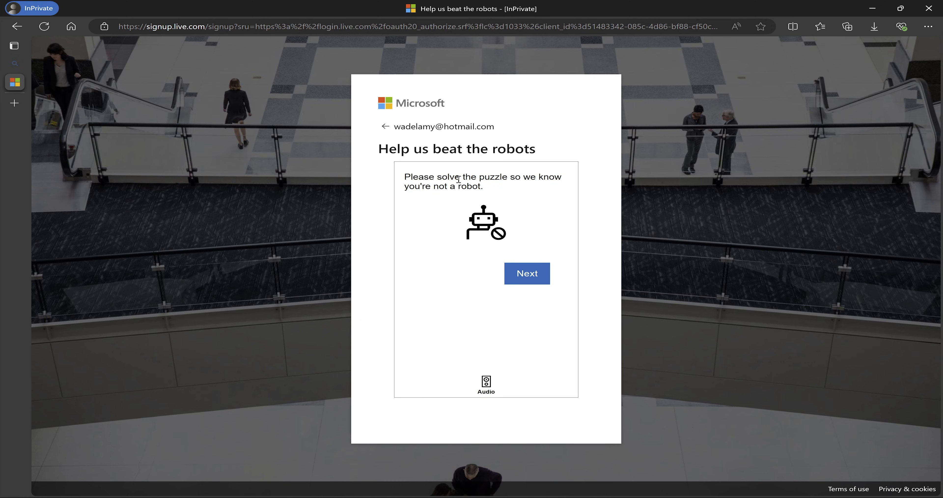
pyautogui.moveTo(552, 187)
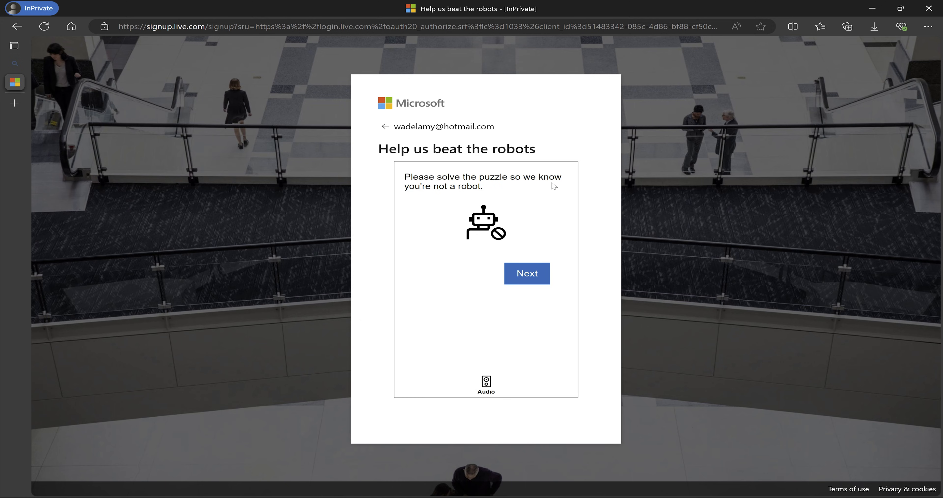
pyautogui.moveTo(493, 198)
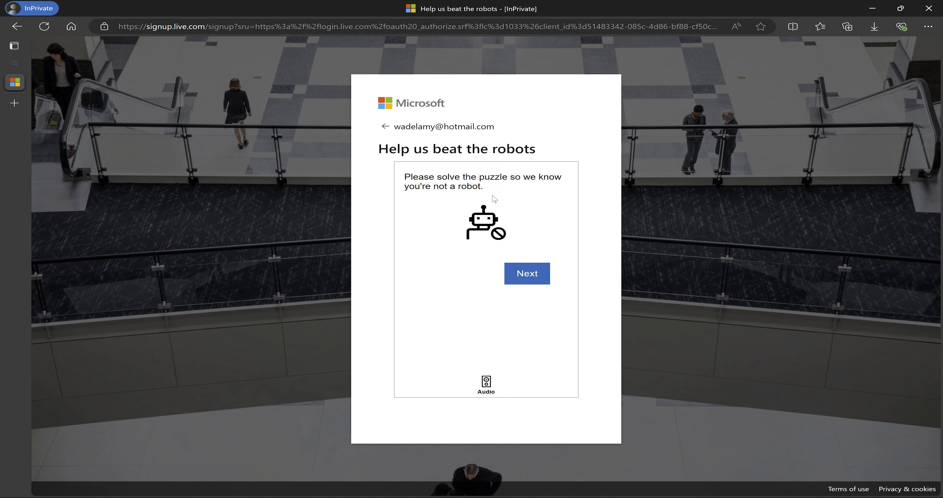
pyautogui.click(527, 274)
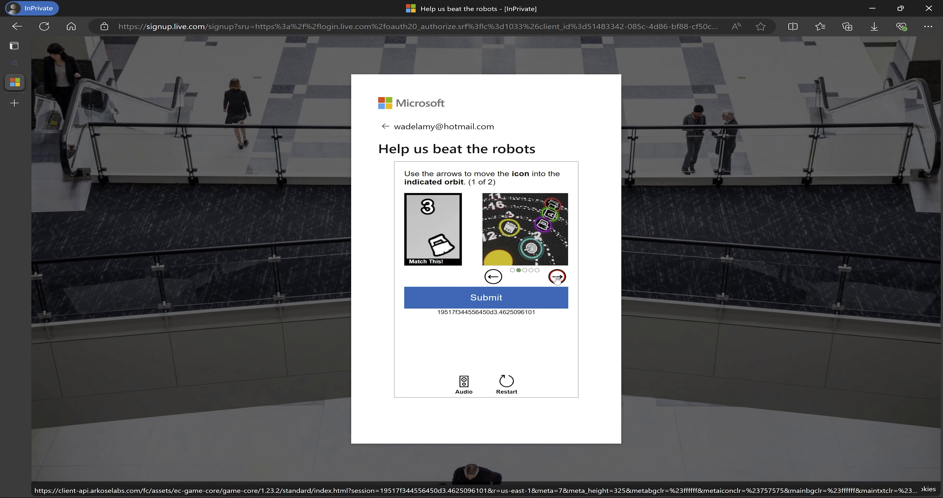
pyautogui.click(556, 276)
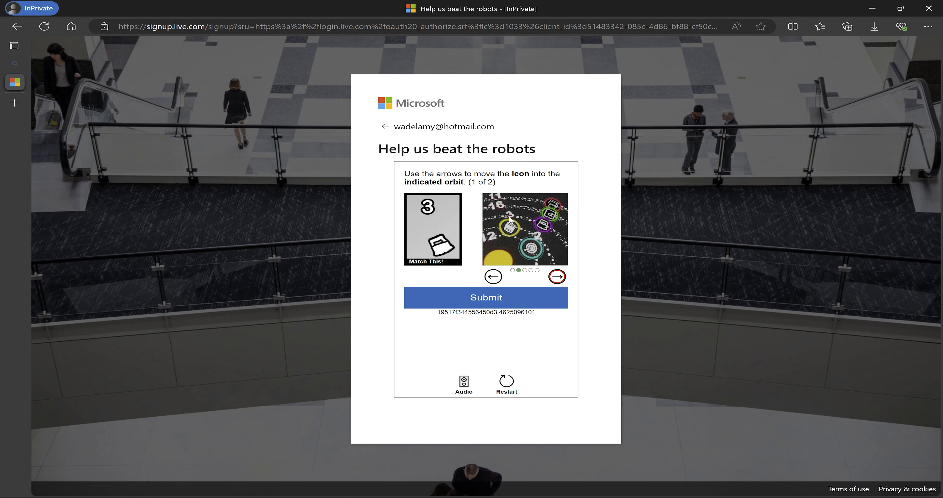
pyautogui.click(486, 297)
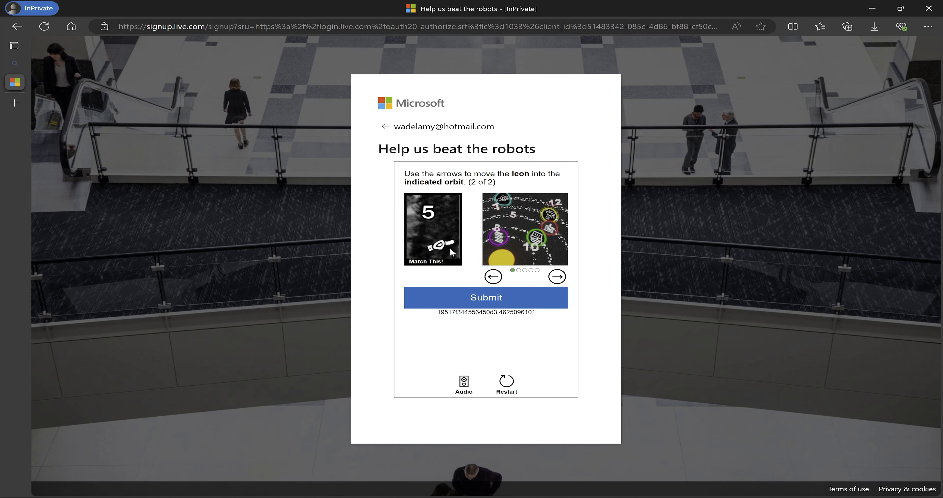
pyautogui.moveTo(522, 219)
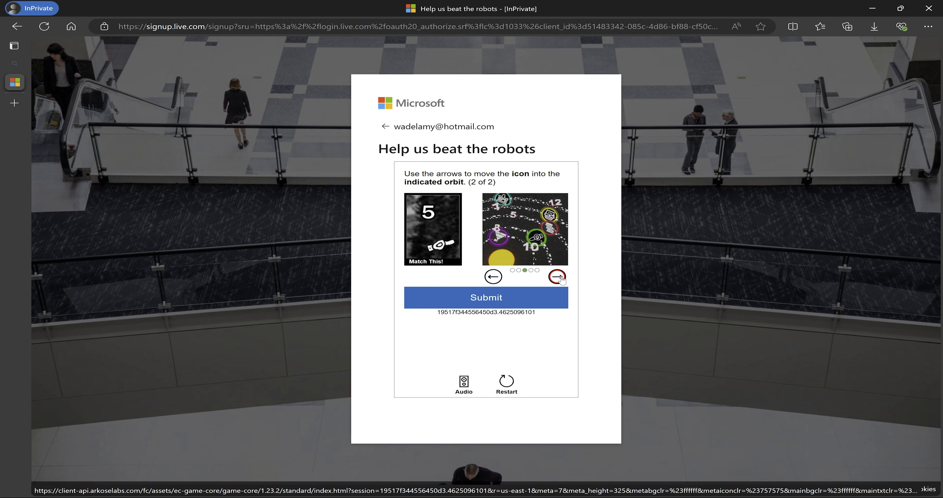
# Solve and submit the second orbit puzzle, reaching the Azure profile form.
pyautogui.click(557, 277)
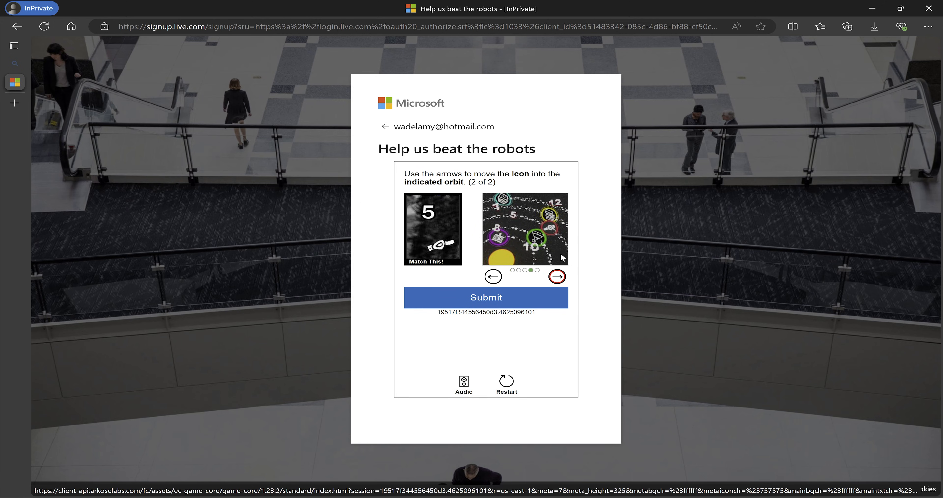
pyautogui.click(486, 297)
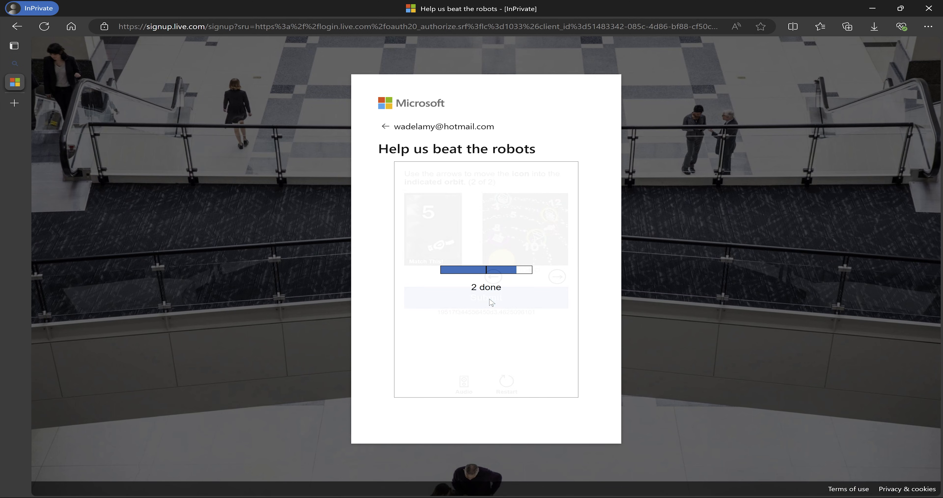
pyautogui.click(487, 297)
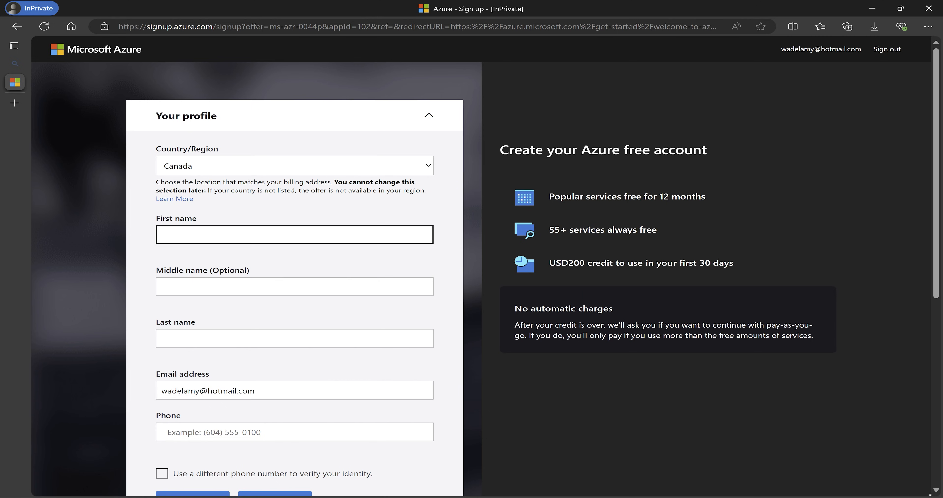
pyautogui.scroll(-3)
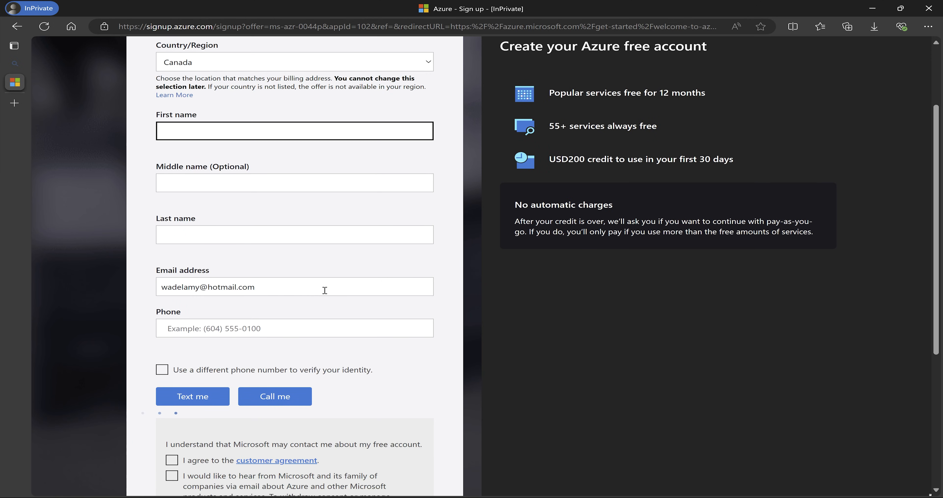
pyautogui.scroll(-3)
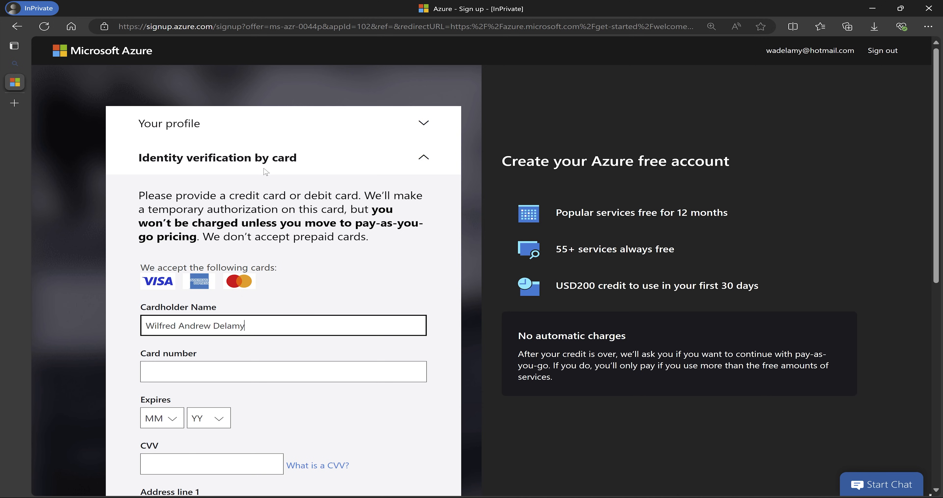
pyautogui.moveTo(397, 214)
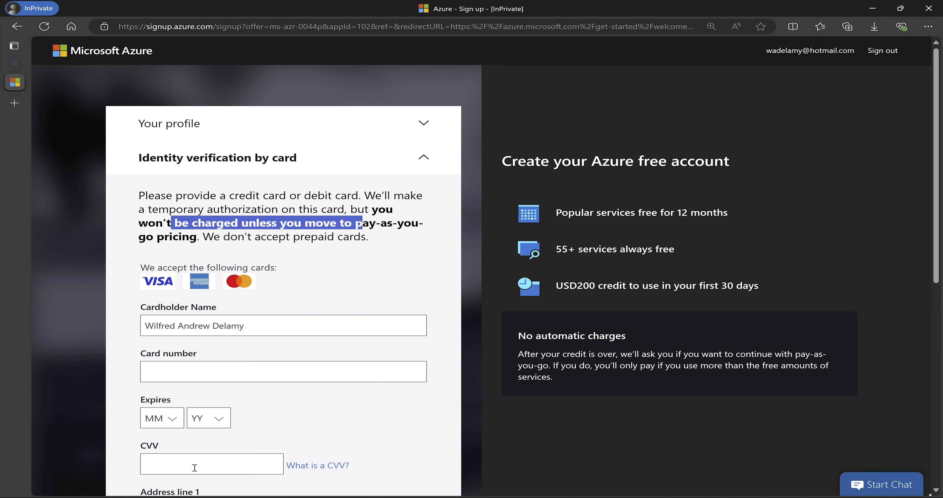
pyautogui.moveTo(215, 393)
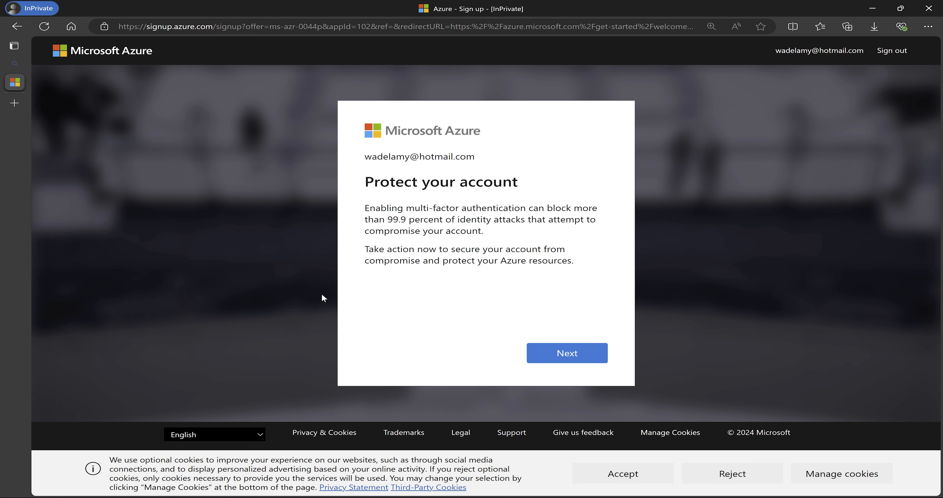
pyautogui.moveTo(476, 249)
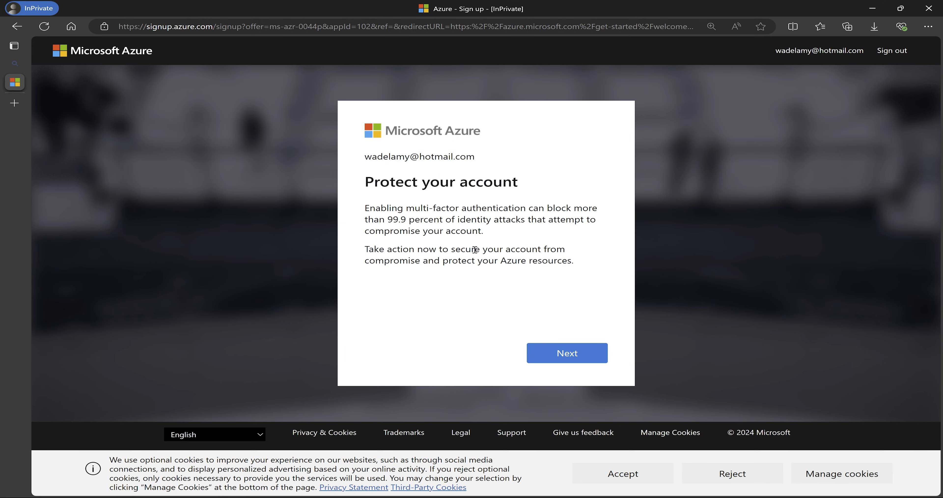
pyautogui.moveTo(474, 249)
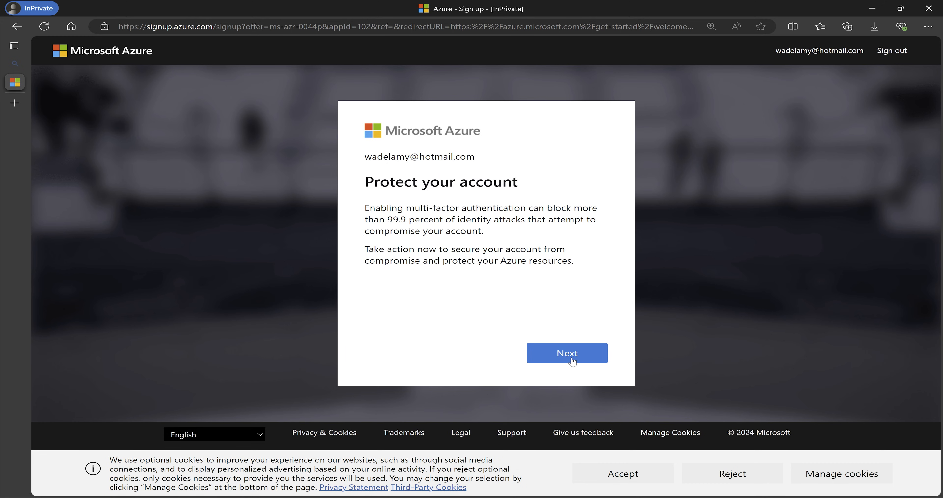
# Continue past the Protect your account notice to the security info setup page.
pyautogui.click(567, 353)
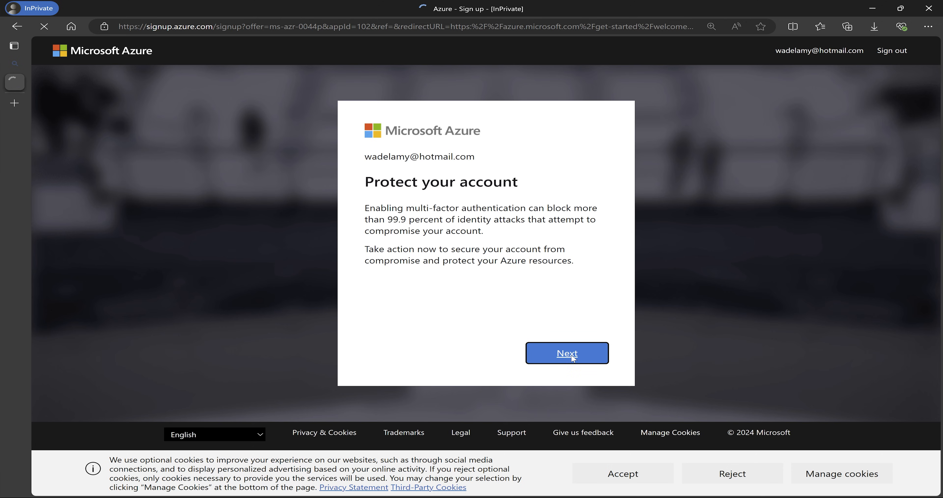
pyautogui.click(567, 353)
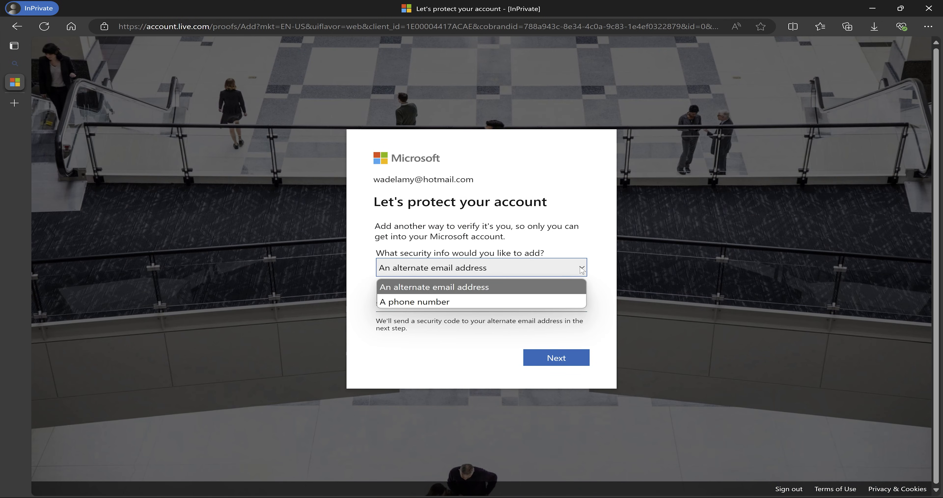
pyautogui.moveTo(435, 300)
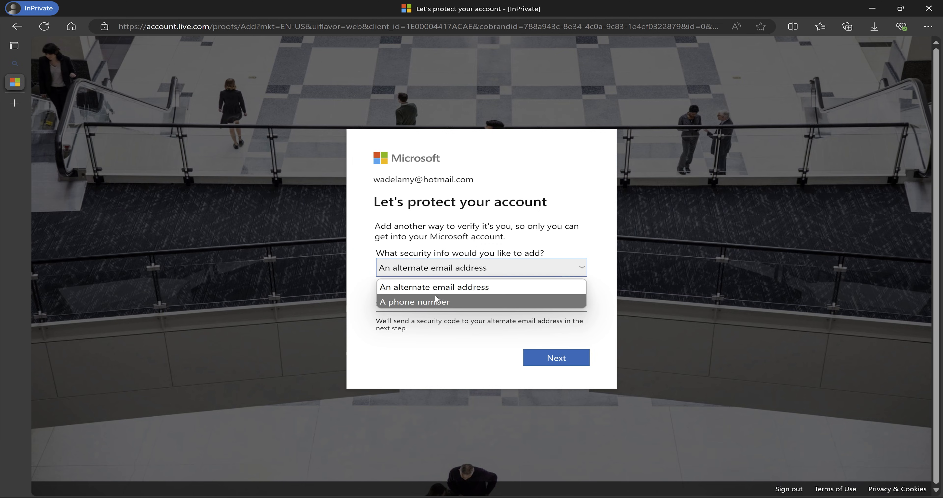
pyautogui.moveTo(442, 289)
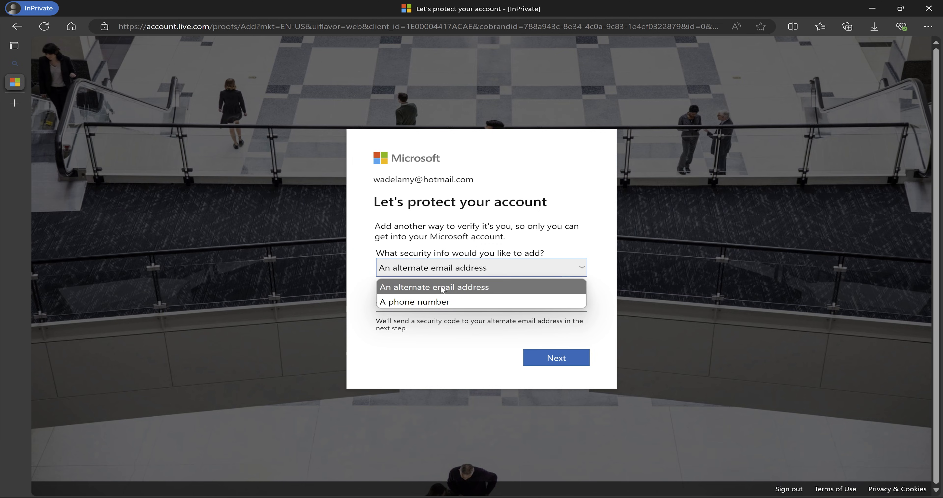
# Select 'An alternate email address' as the security info to add.
pyautogui.click(414, 301)
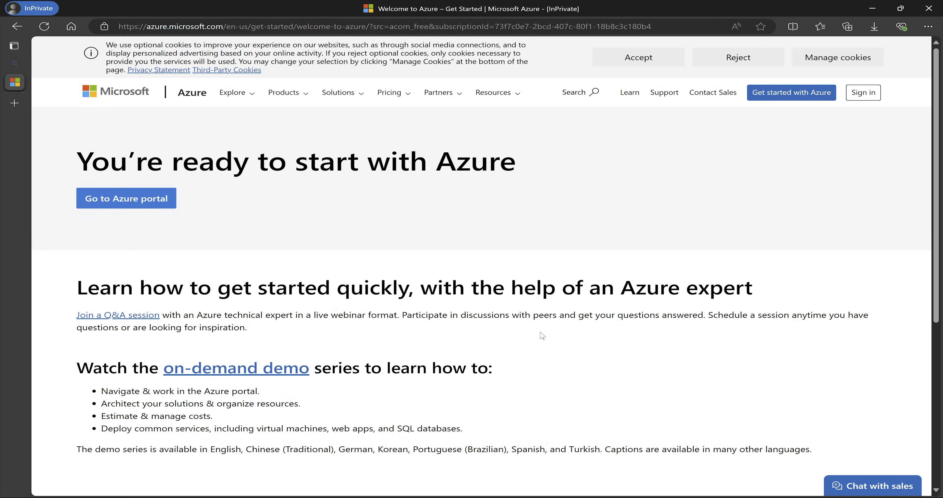
pyautogui.moveTo(421, 329)
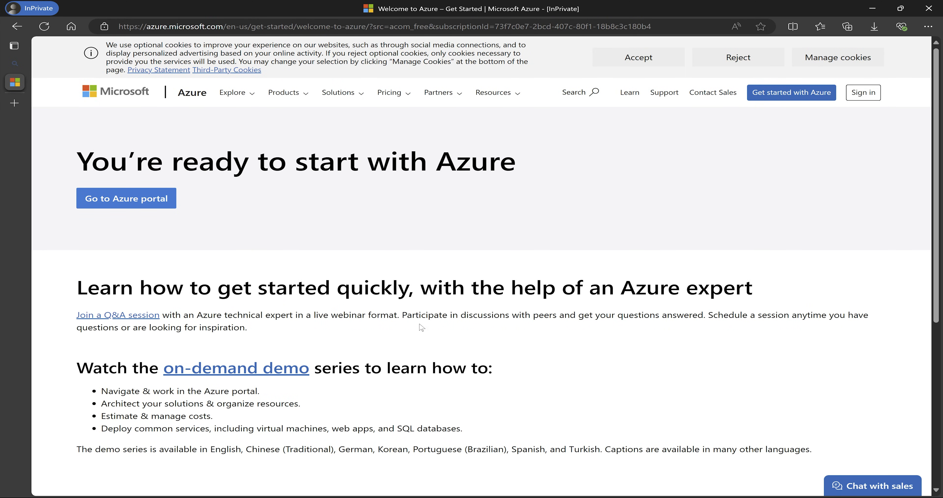
pyautogui.moveTo(333, 230)
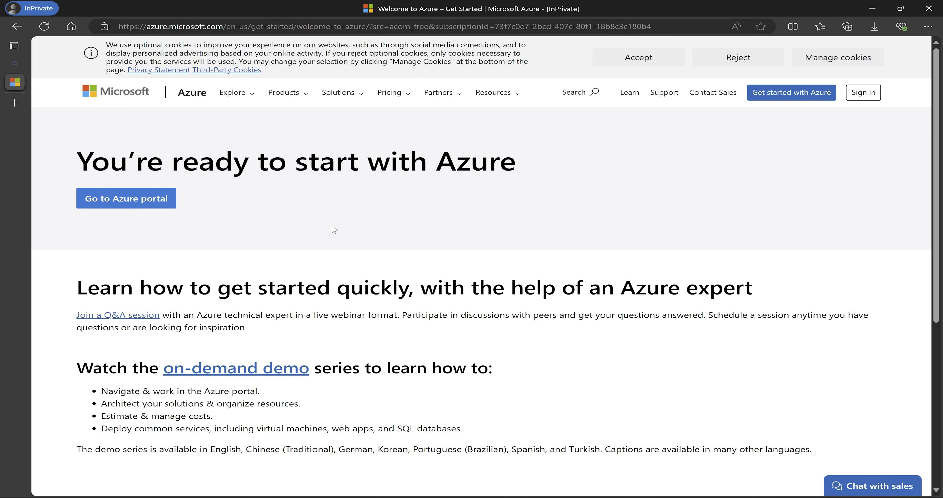
pyautogui.moveTo(81, 163)
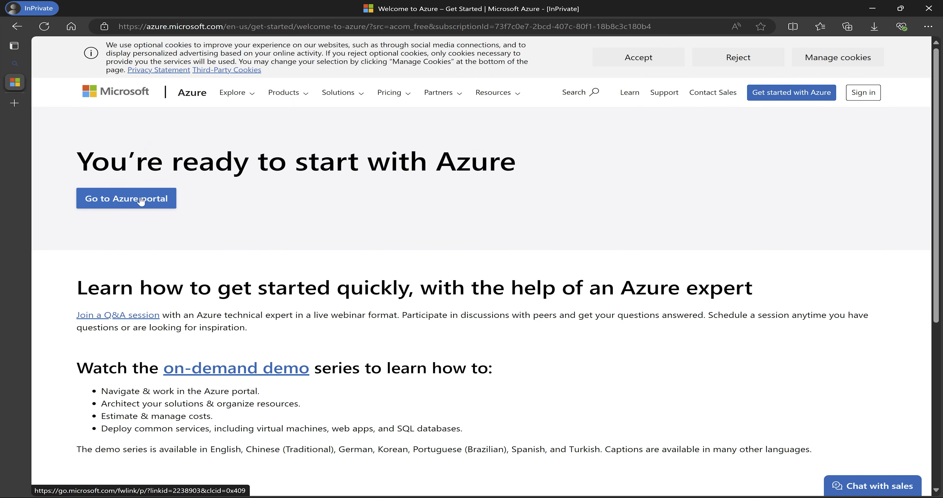
pyautogui.click(141, 200)
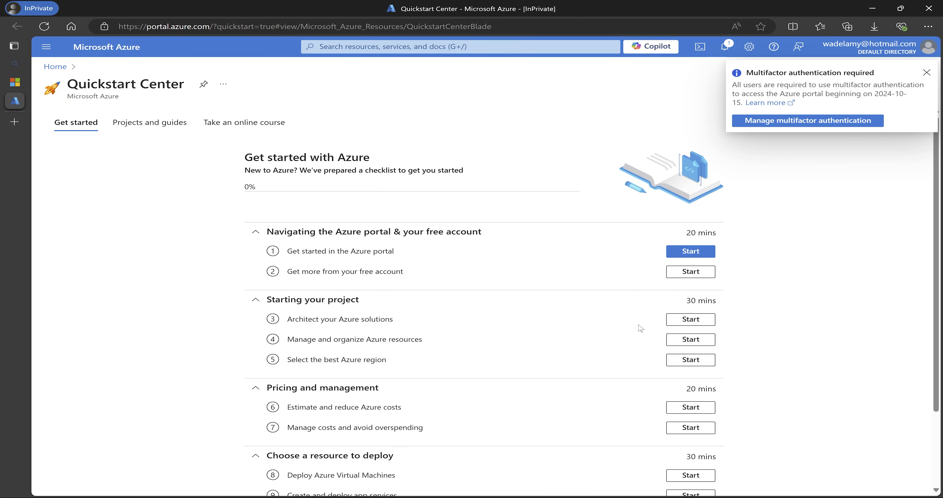
pyautogui.moveTo(281, 148)
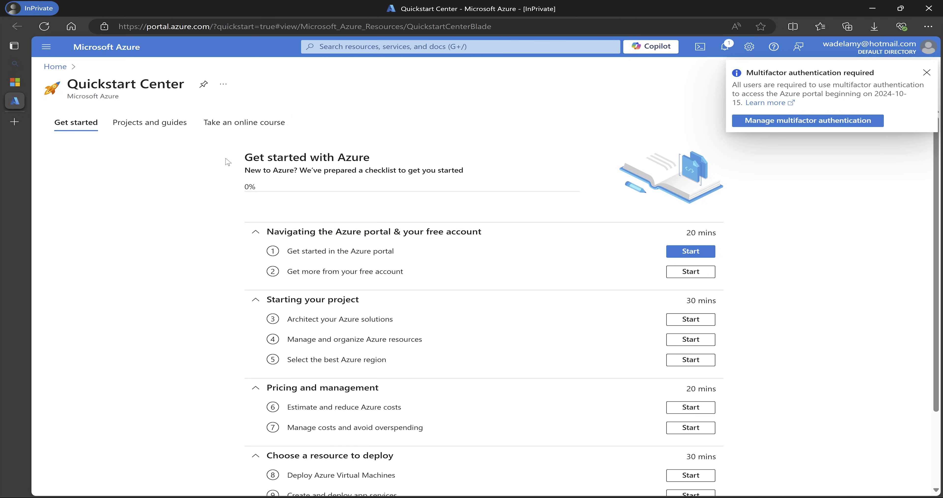
pyautogui.moveTo(330, 174)
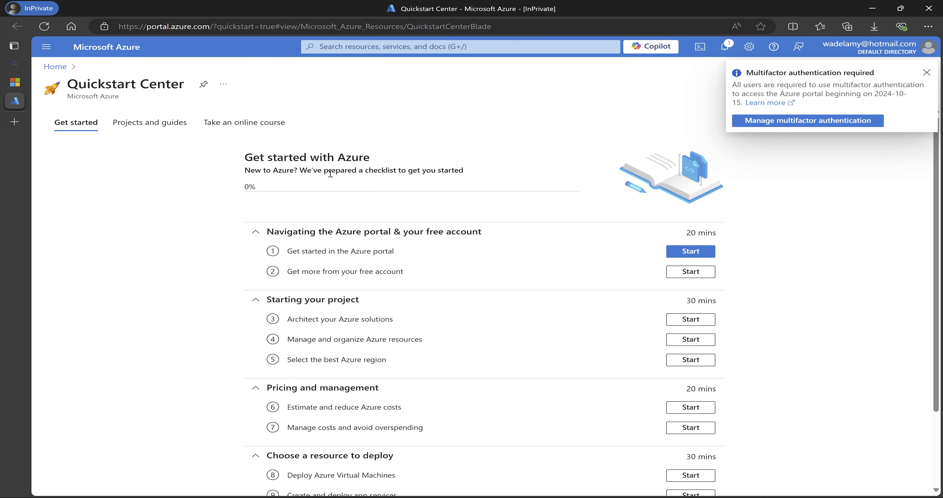
pyautogui.moveTo(380, 280)
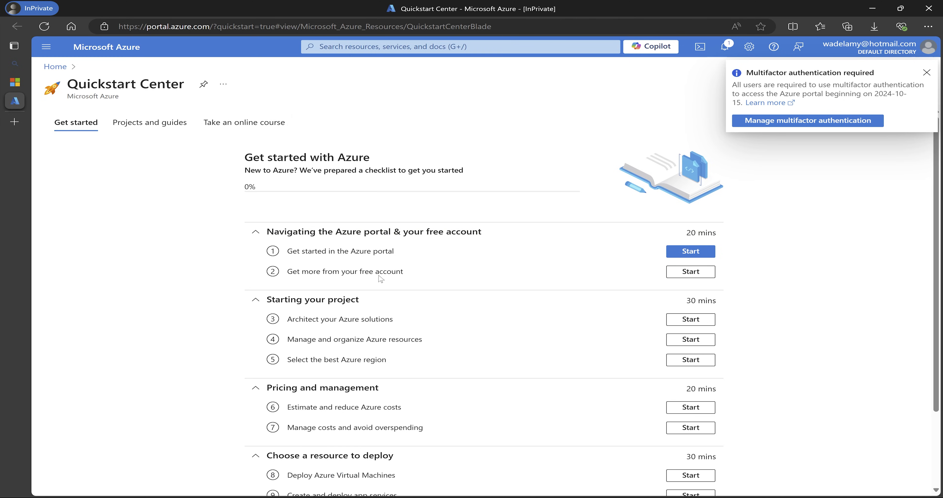
pyautogui.scroll(-3)
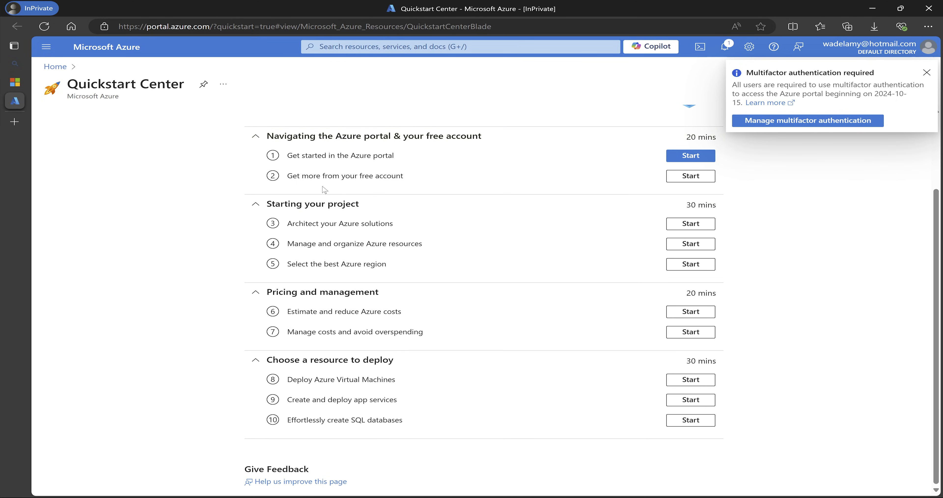
pyautogui.moveTo(413, 185)
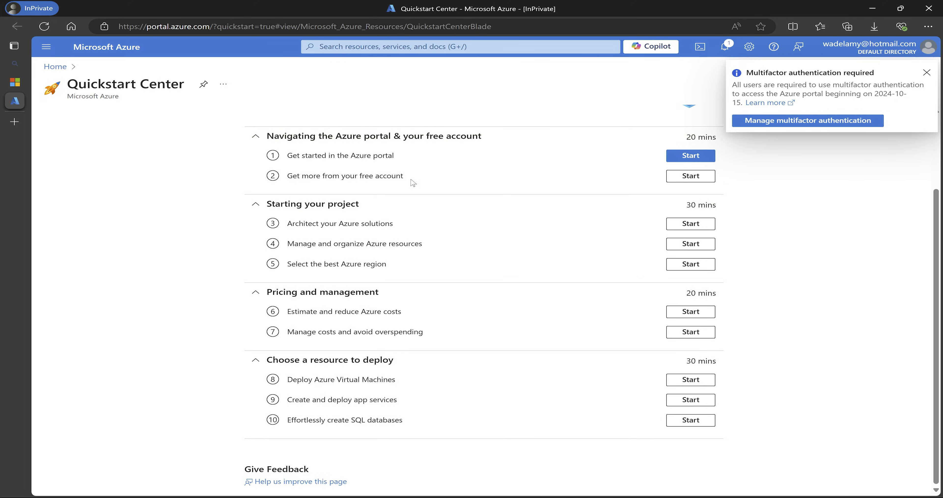
pyautogui.moveTo(316, 165)
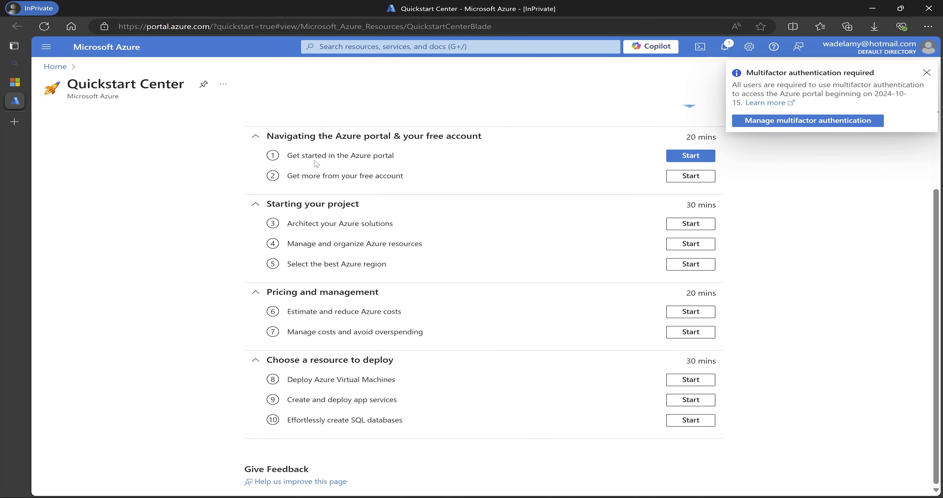
pyautogui.moveTo(412, 163)
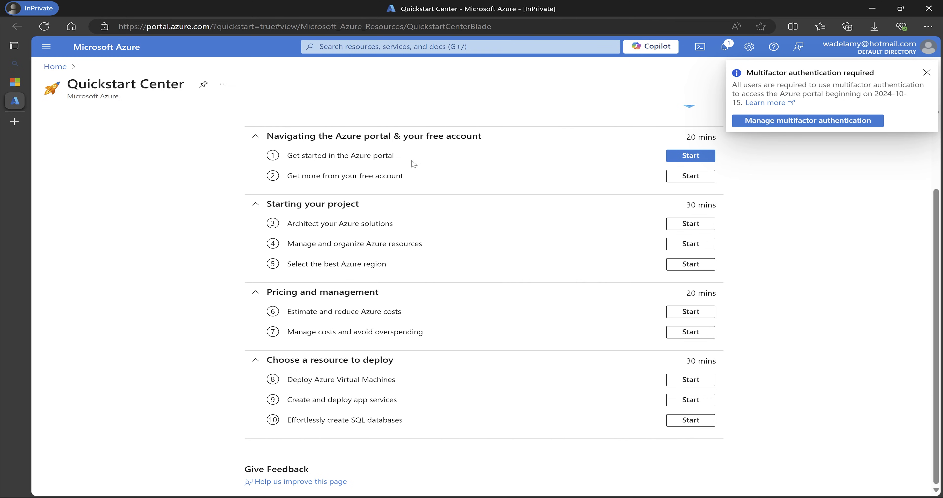
pyautogui.moveTo(402, 184)
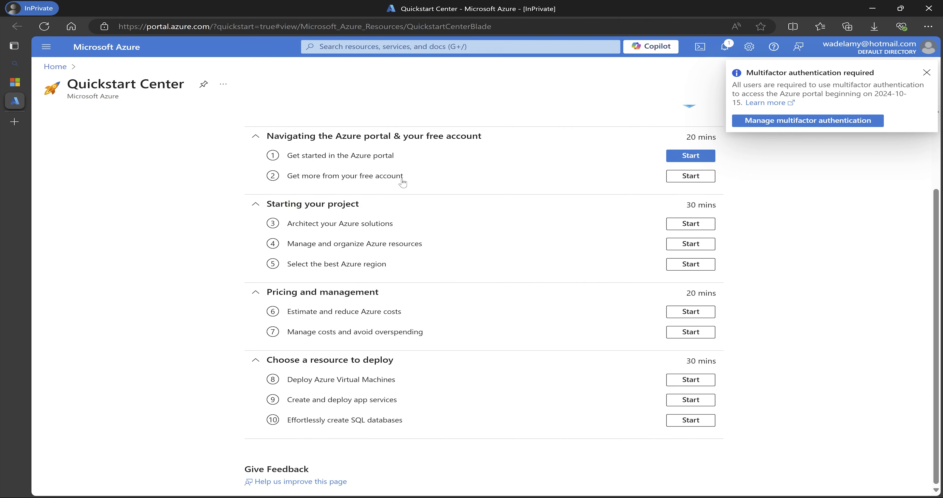
pyautogui.moveTo(294, 232)
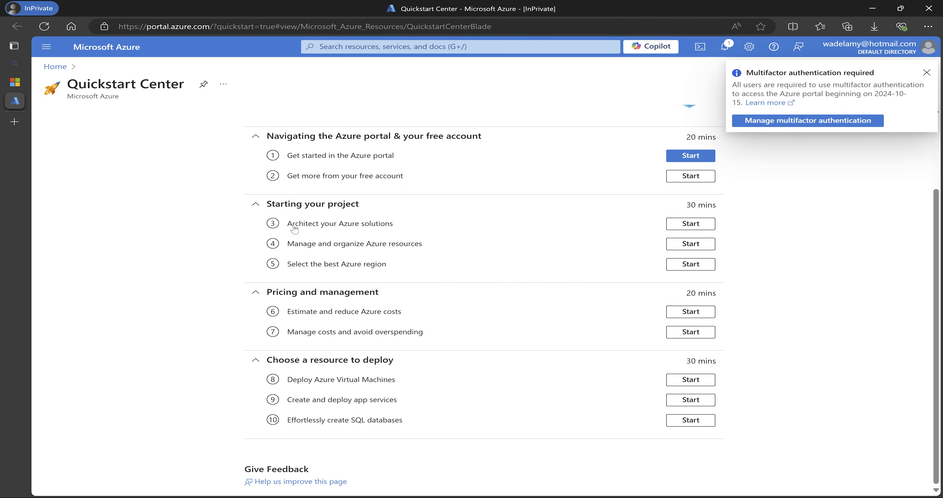
pyautogui.moveTo(338, 184)
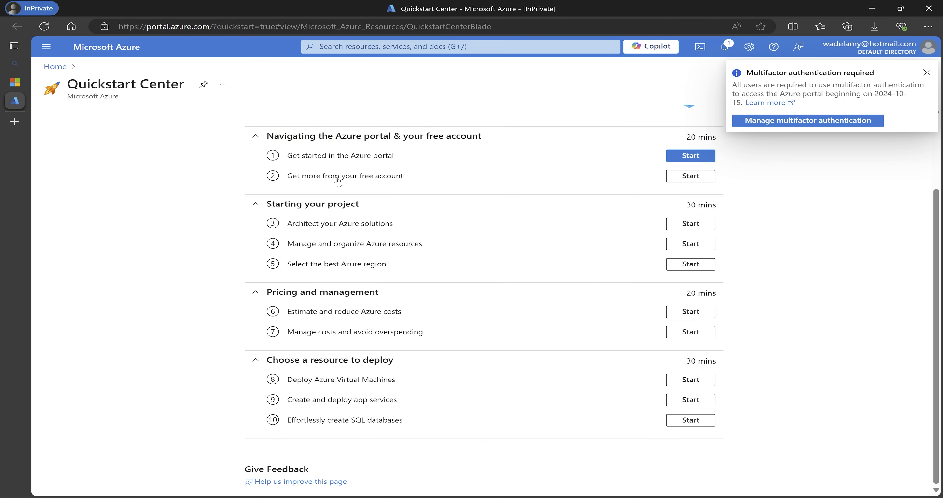
pyautogui.moveTo(310, 142)
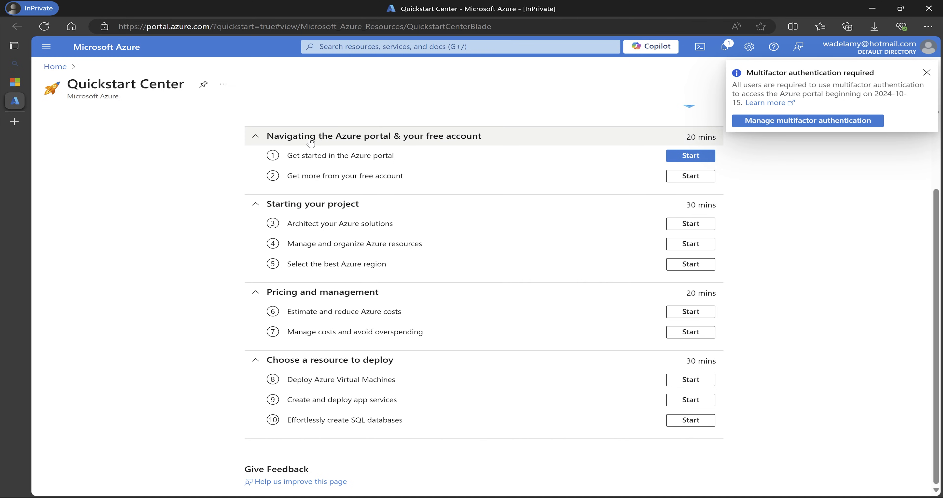
pyautogui.moveTo(483, 144)
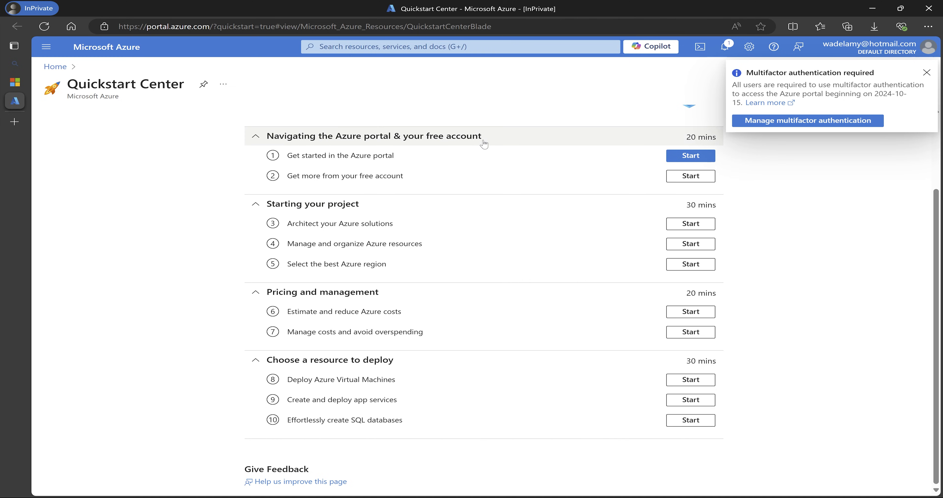
pyautogui.moveTo(318, 204)
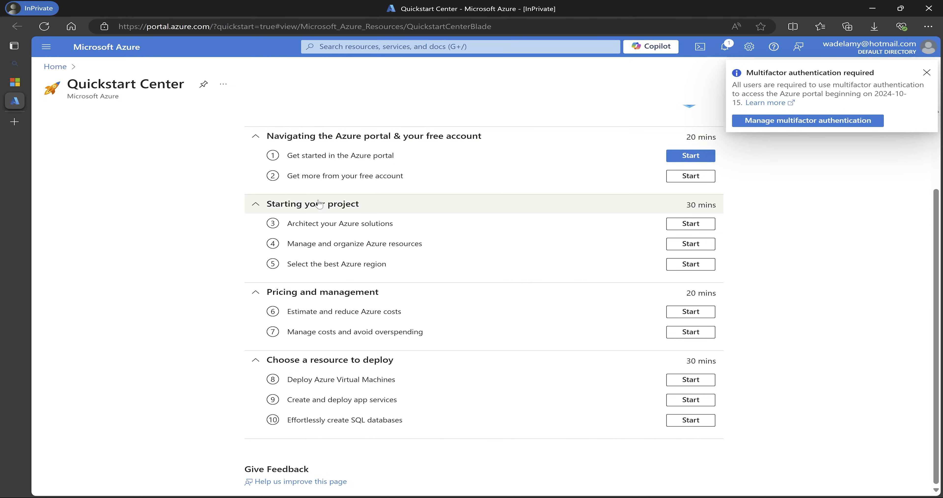
pyautogui.moveTo(327, 260)
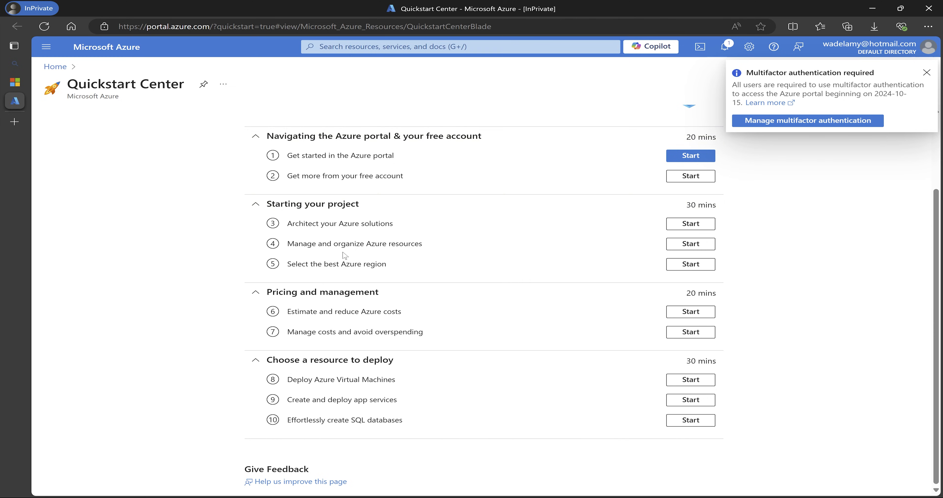
pyautogui.moveTo(277, 311)
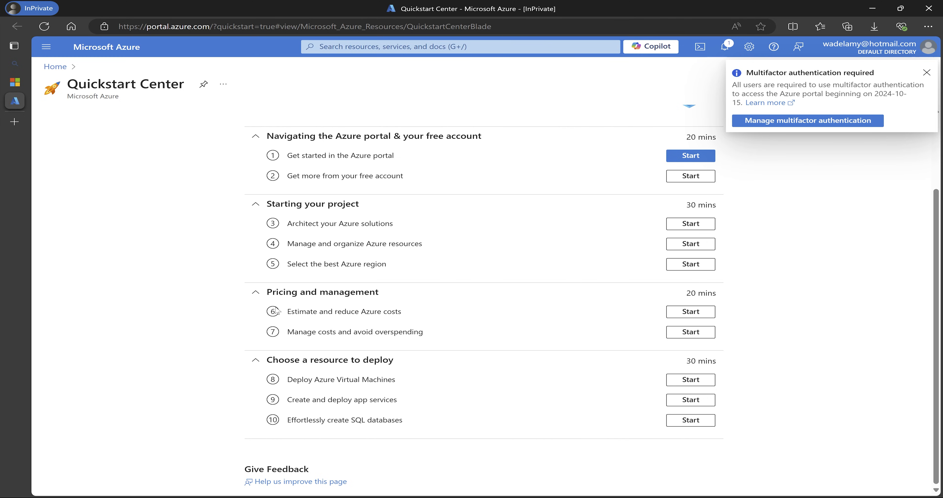
pyautogui.moveTo(333, 314)
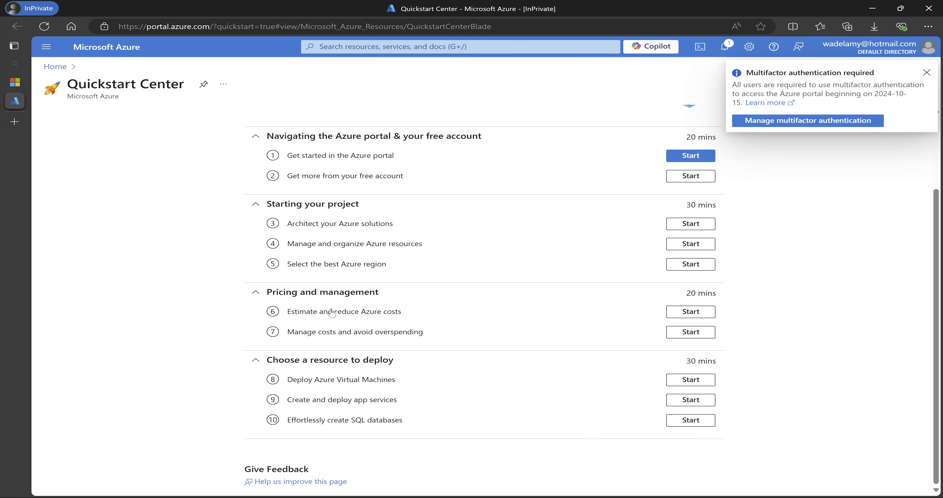
pyautogui.moveTo(355, 317)
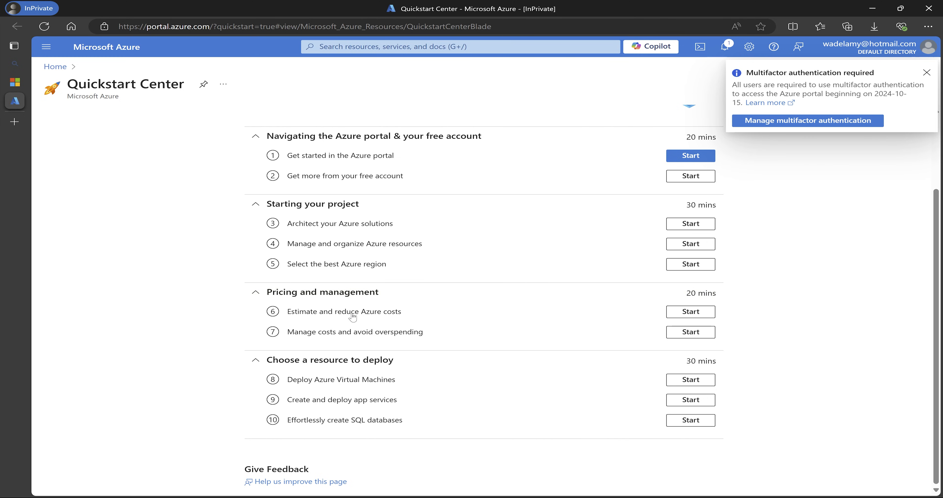
pyautogui.moveTo(426, 338)
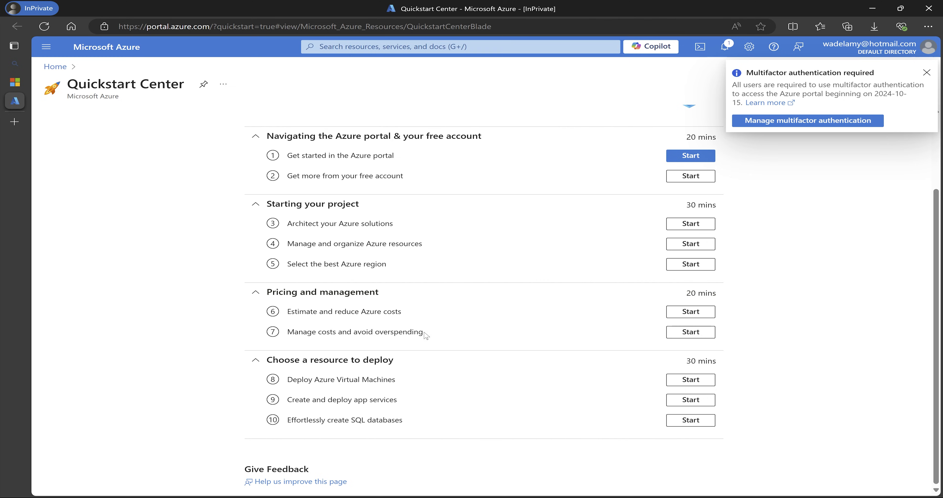
pyautogui.moveTo(335, 313)
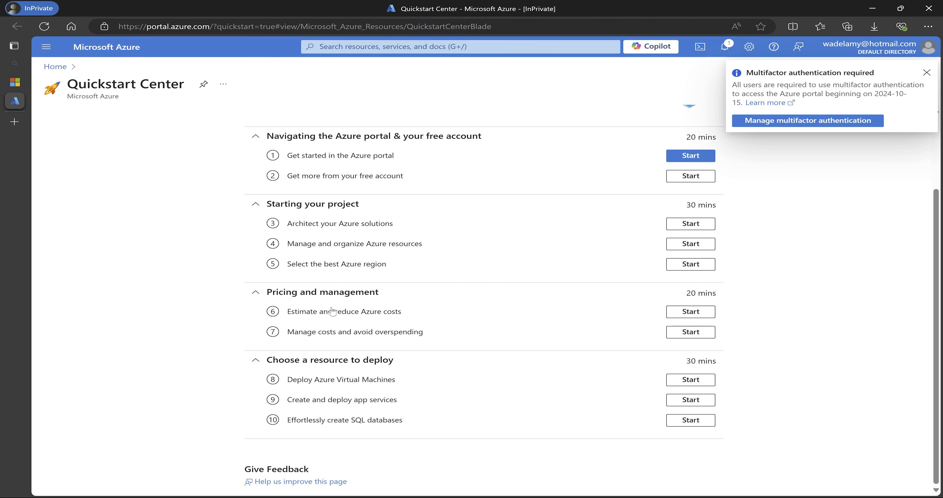
pyautogui.moveTo(330, 325)
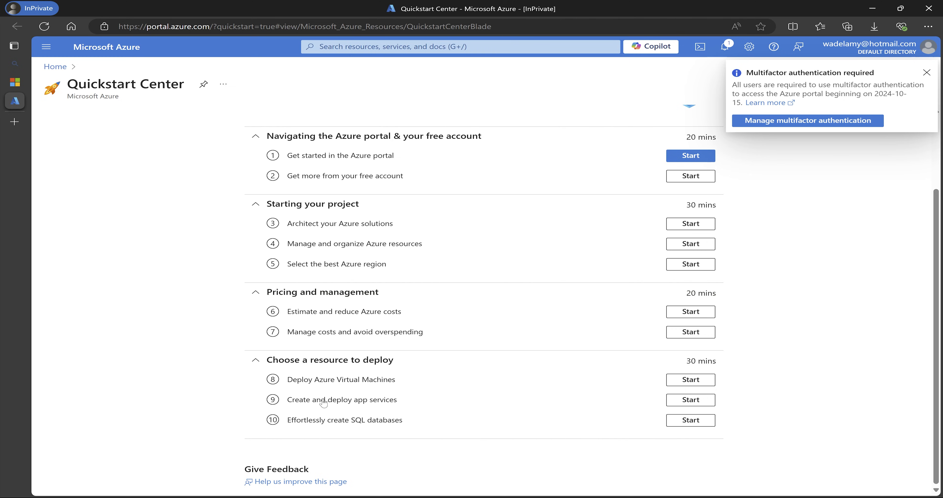
pyautogui.moveTo(366, 385)
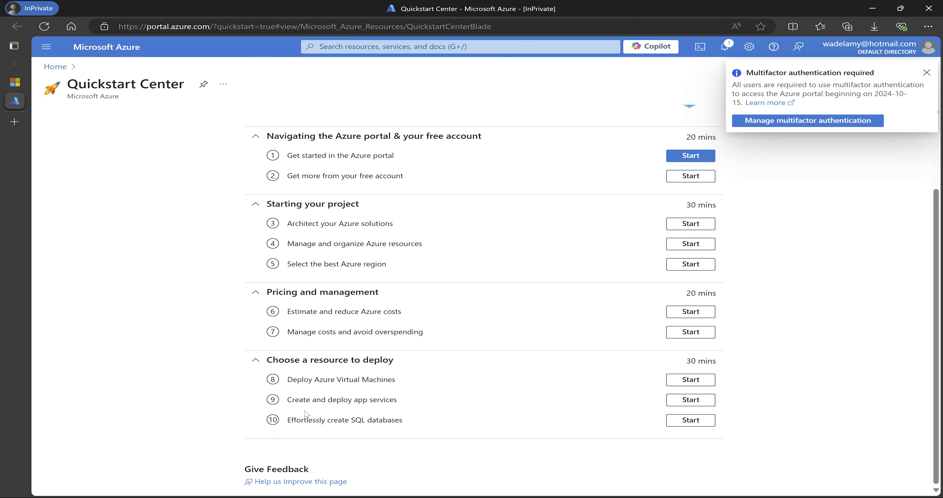
pyautogui.moveTo(325, 403)
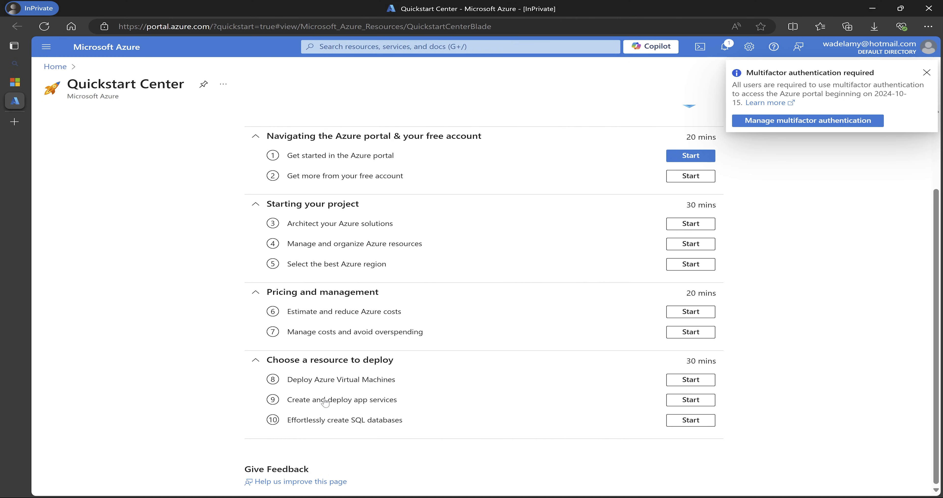
pyautogui.moveTo(350, 424)
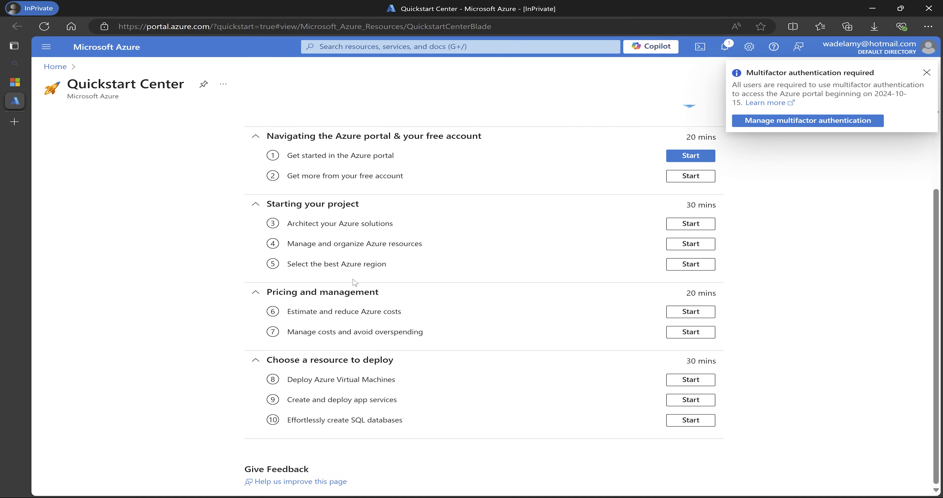
pyautogui.moveTo(425, 292)
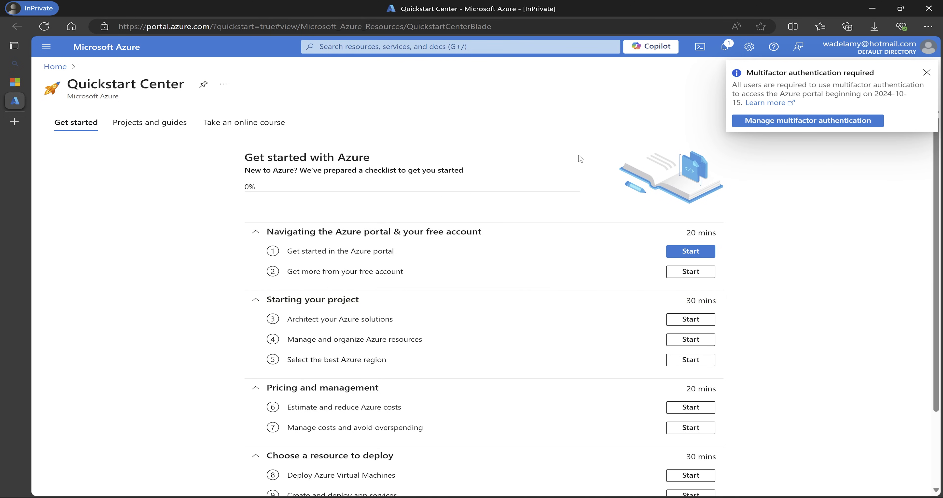
pyautogui.moveTo(818, 81)
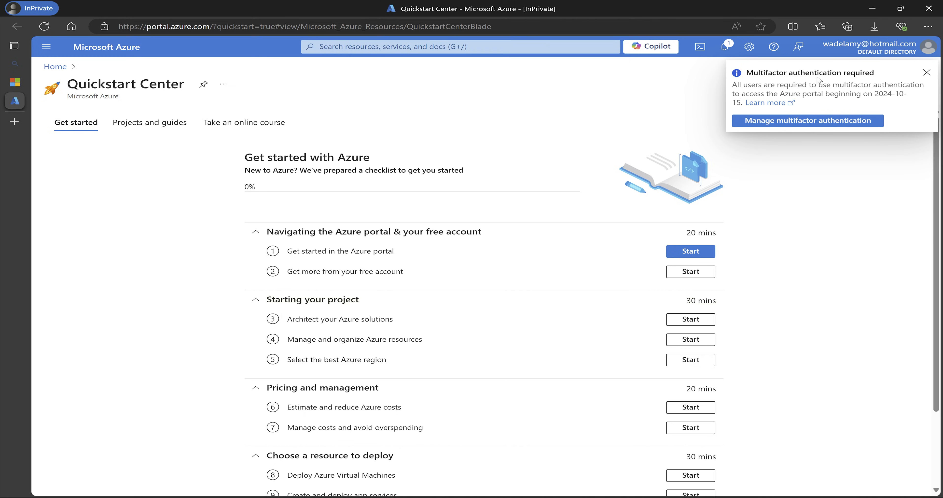
pyautogui.moveTo(864, 78)
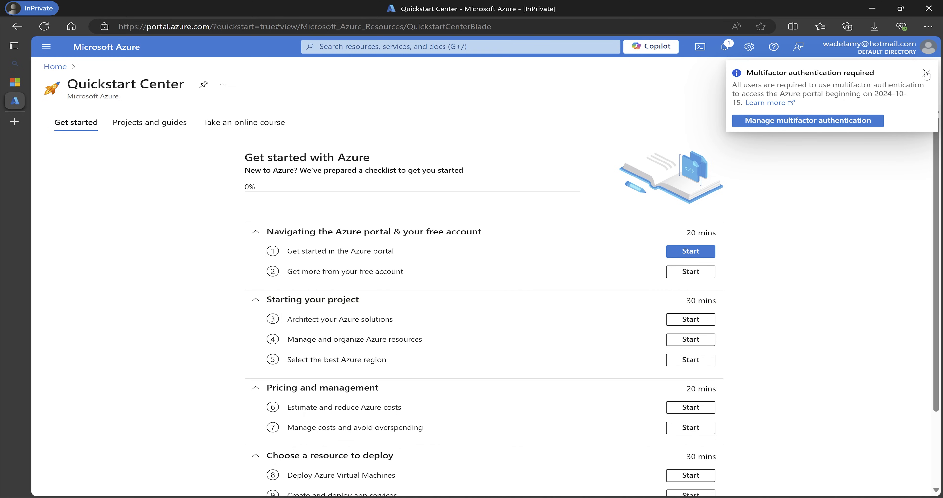
# Dismiss the Multifactor authentication required notice and view the Azure portal home page.
pyautogui.click(927, 73)
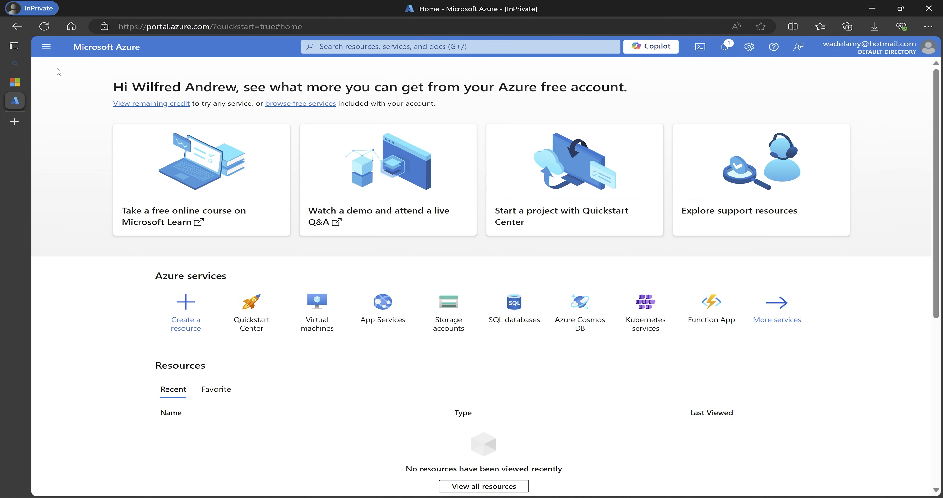
pyautogui.moveTo(585, 309)
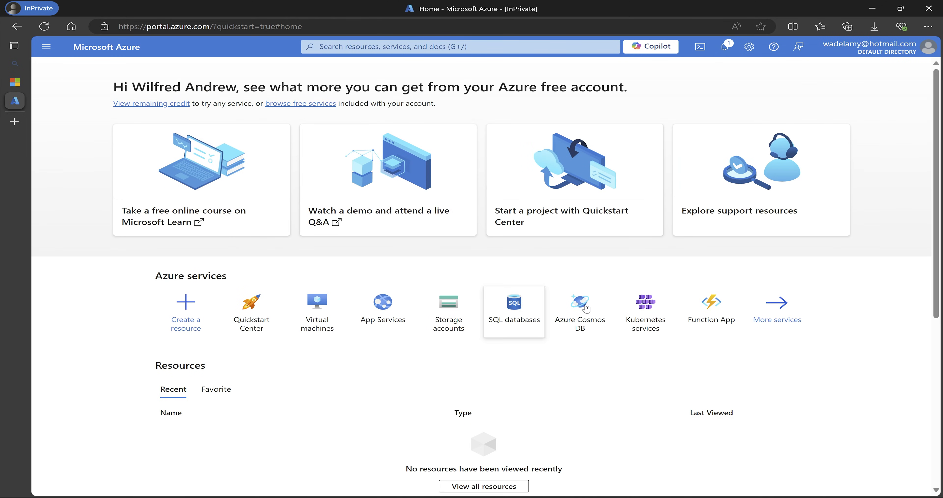
pyautogui.moveTo(463, 316)
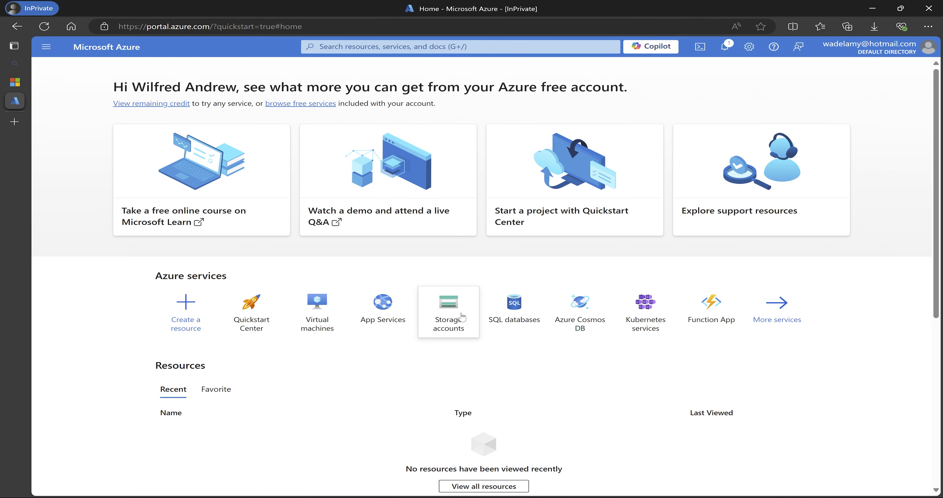
pyautogui.moveTo(747, 332)
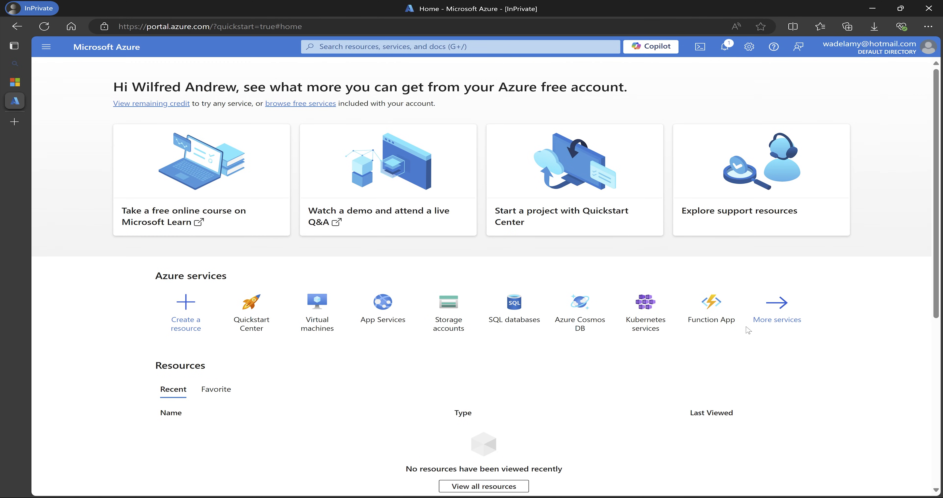
pyautogui.scroll(-3)
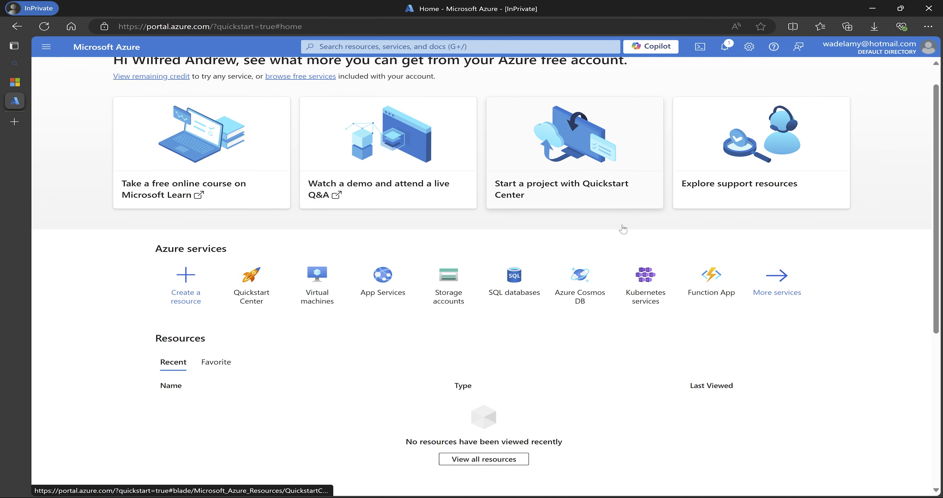
pyautogui.scroll(3)
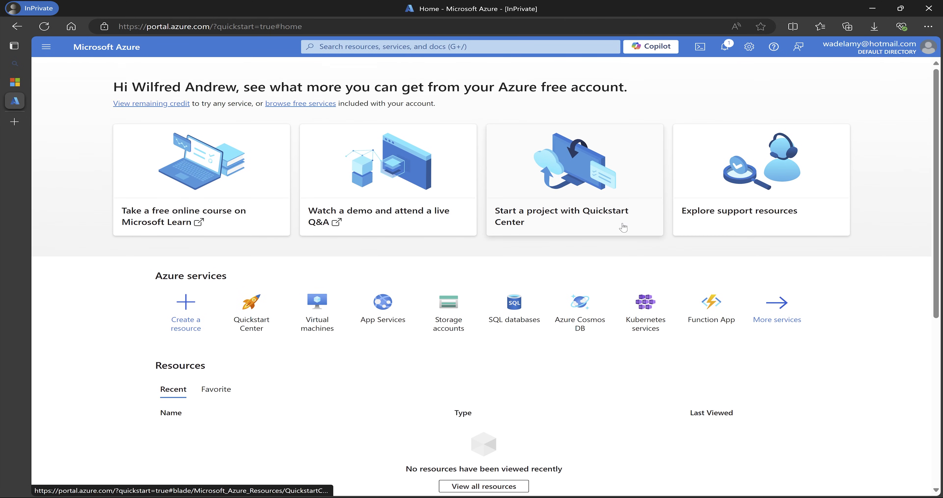
pyautogui.moveTo(628, 214)
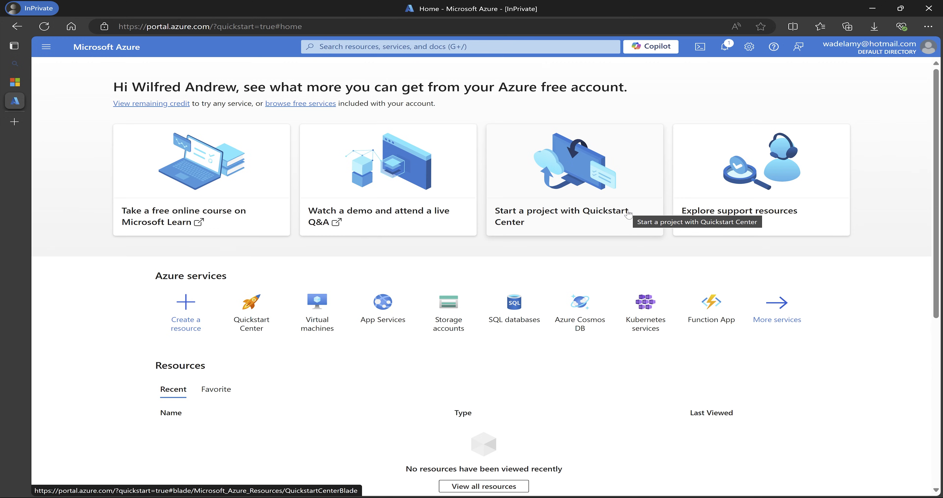
pyautogui.moveTo(388, 186)
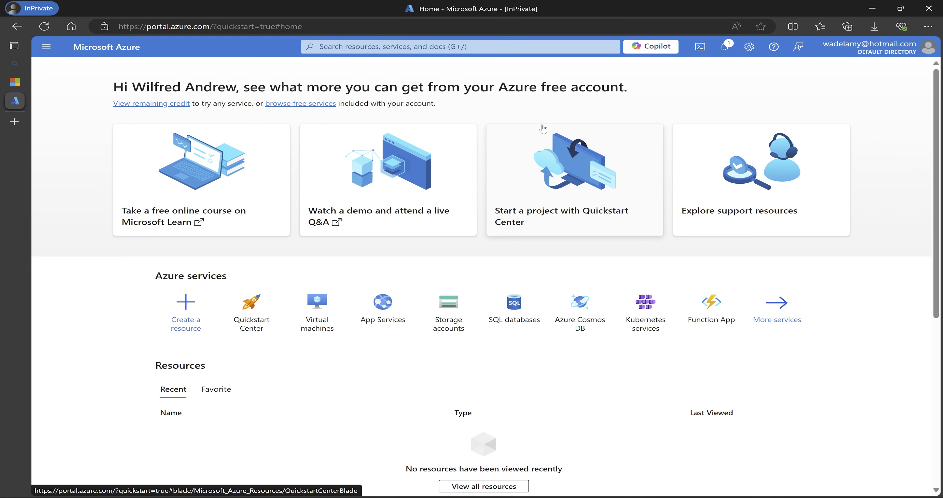
pyautogui.moveTo(540, 139)
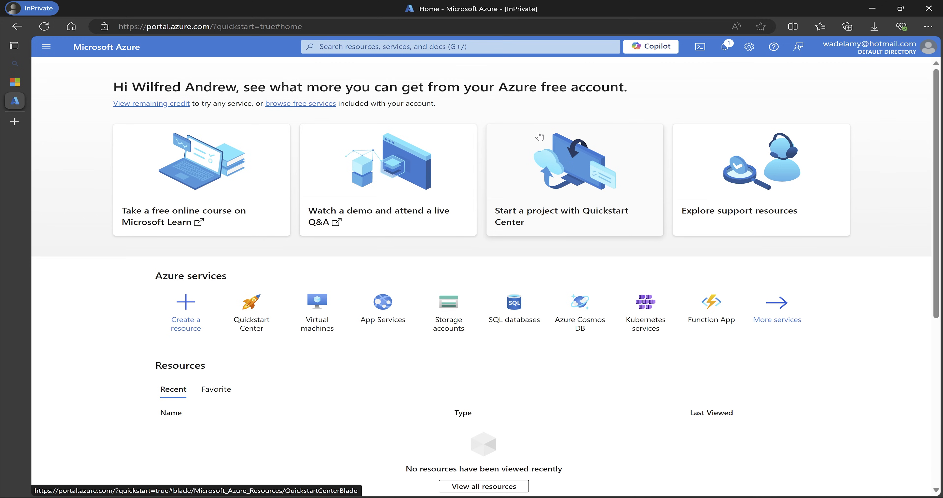
pyautogui.moveTo(543, 124)
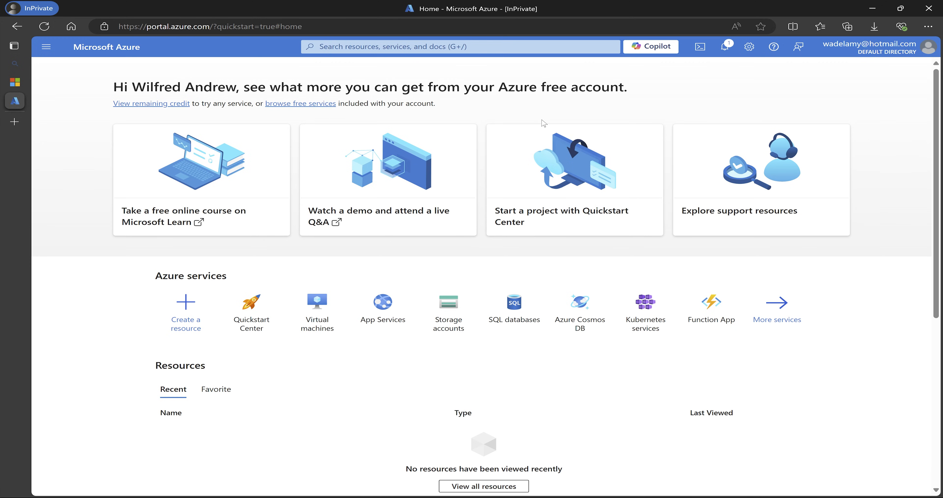